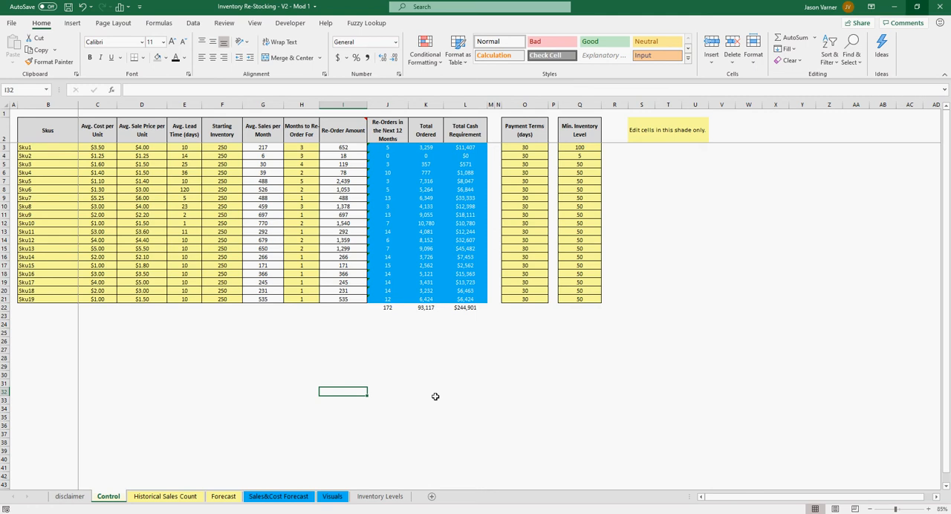
# Step: Browse the Sales&Cost Forecast and Forecast sheets, then return to the Control sheet
pyautogui.click(344, 391)
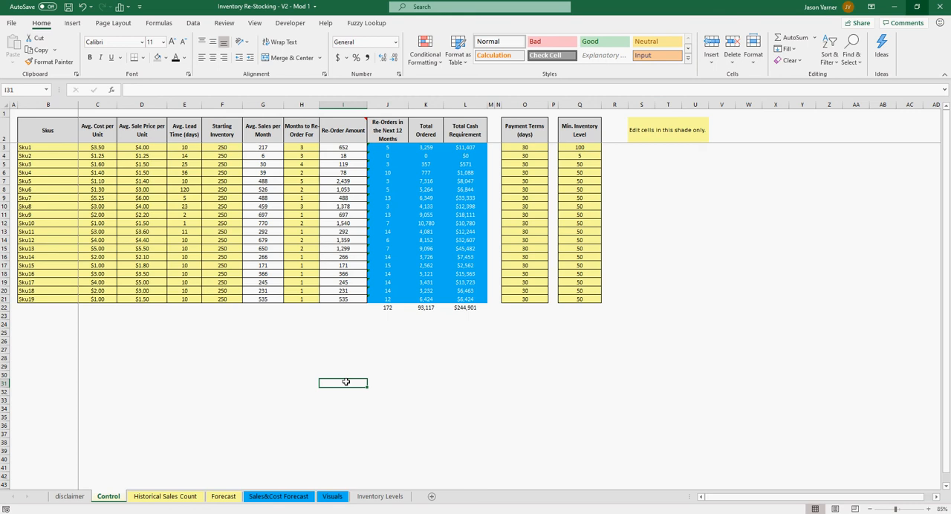
pyautogui.moveTo(333, 273)
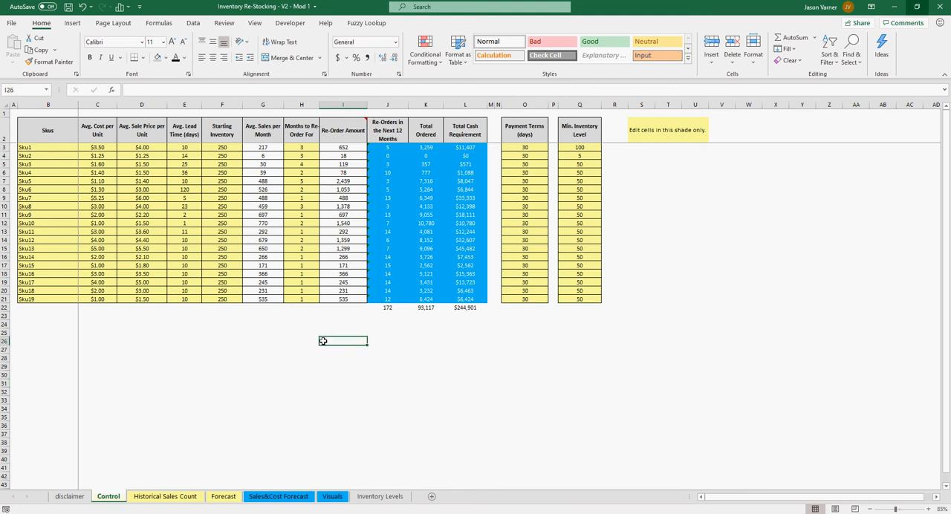
pyautogui.moveTo(172, 279)
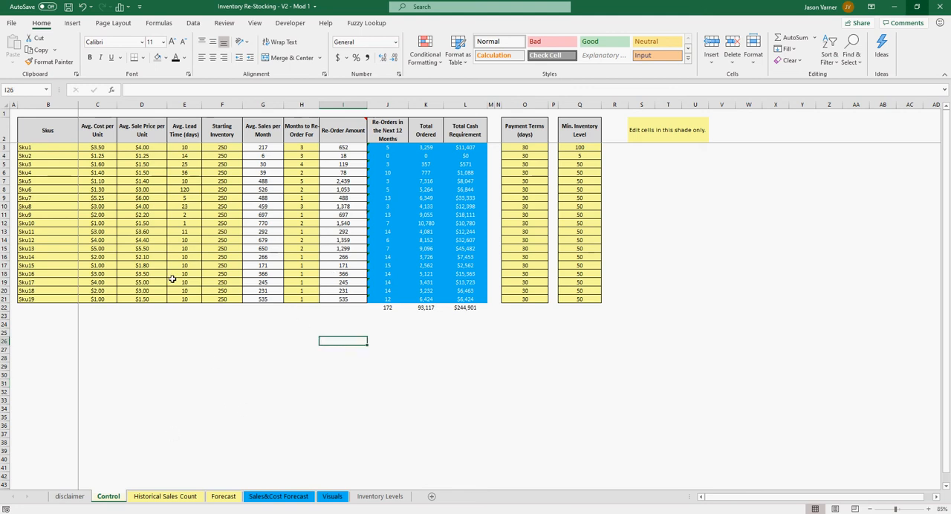
pyautogui.moveTo(280, 398)
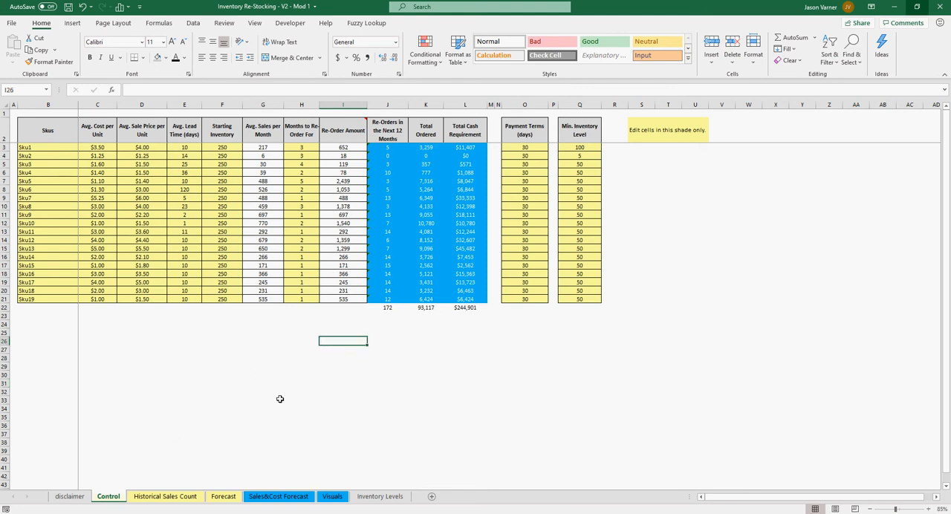
pyautogui.moveTo(227, 314)
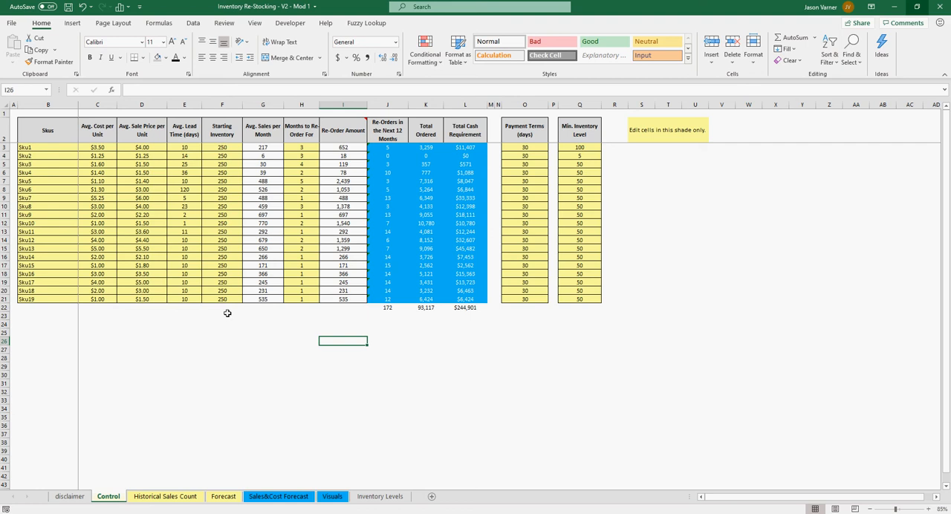
pyautogui.moveTo(282, 368)
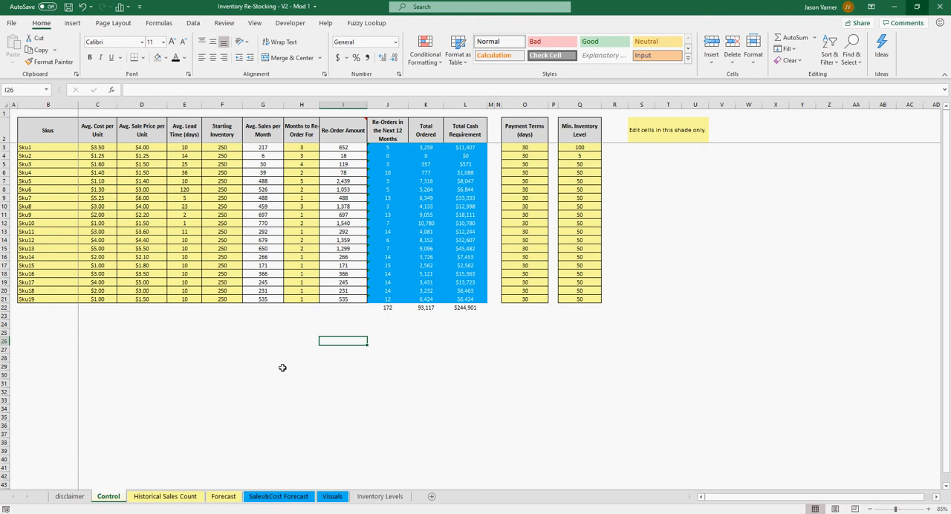
pyautogui.moveTo(511, 425)
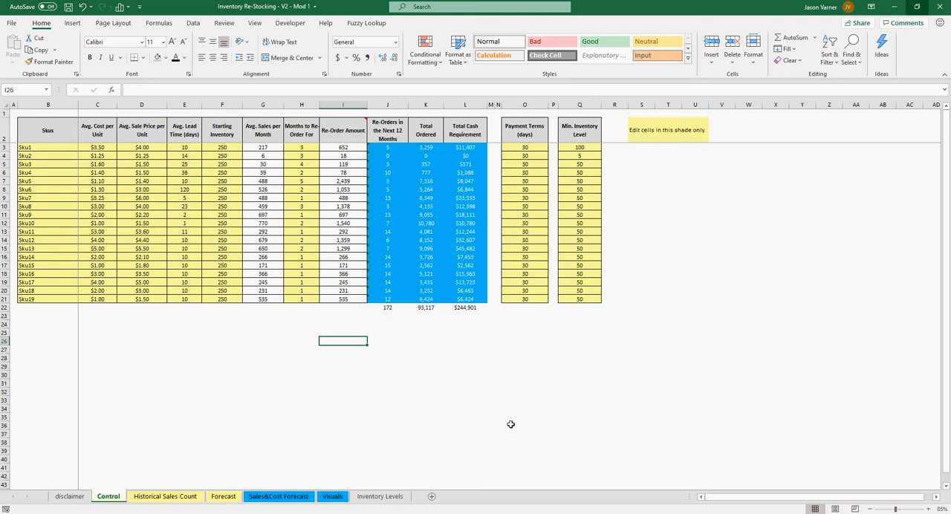
pyautogui.moveTo(205, 330)
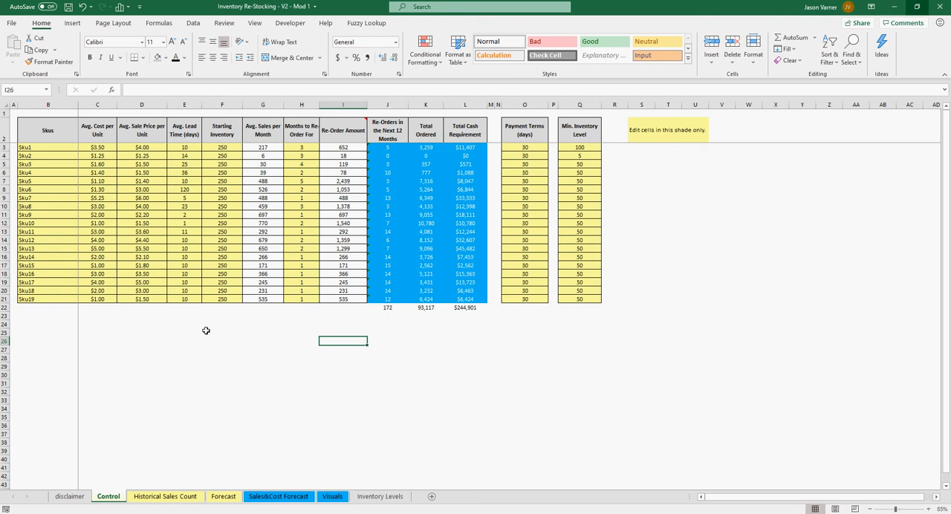
pyautogui.moveTo(163, 368)
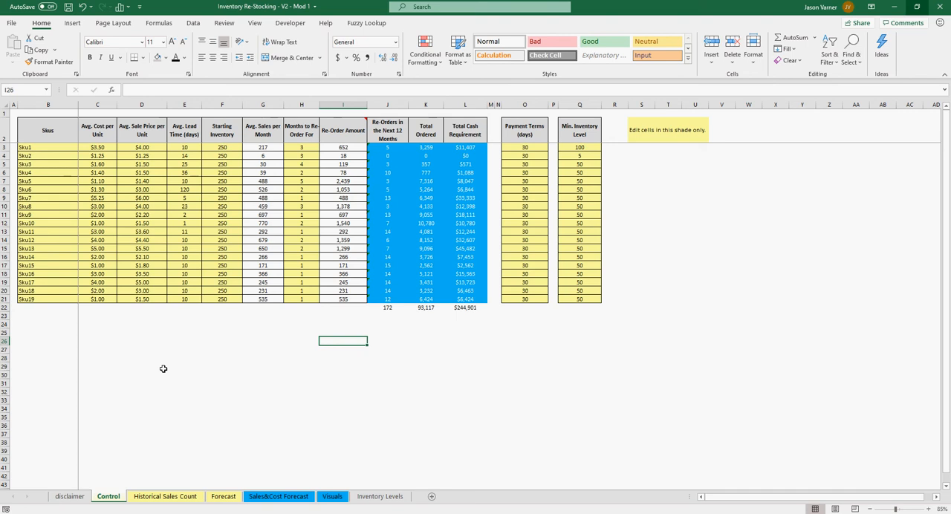
pyautogui.moveTo(201, 199)
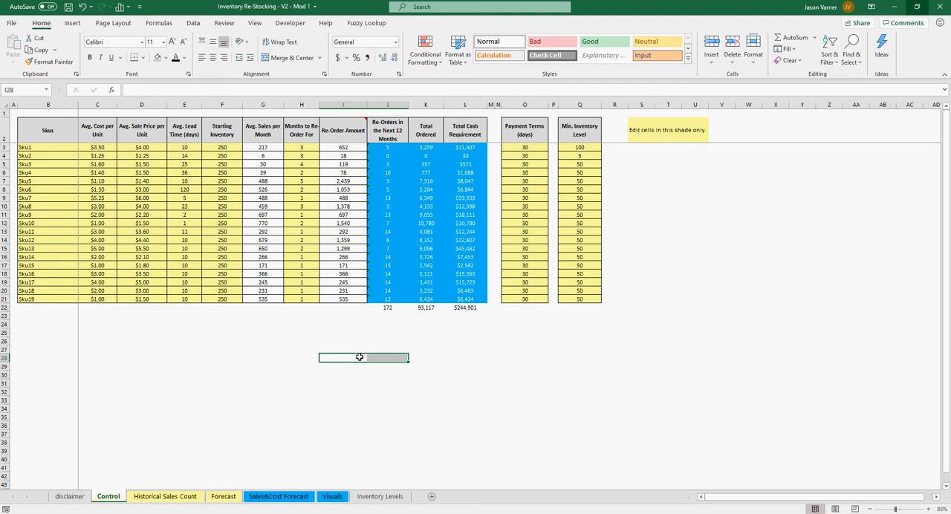
pyautogui.moveTo(389, 356)
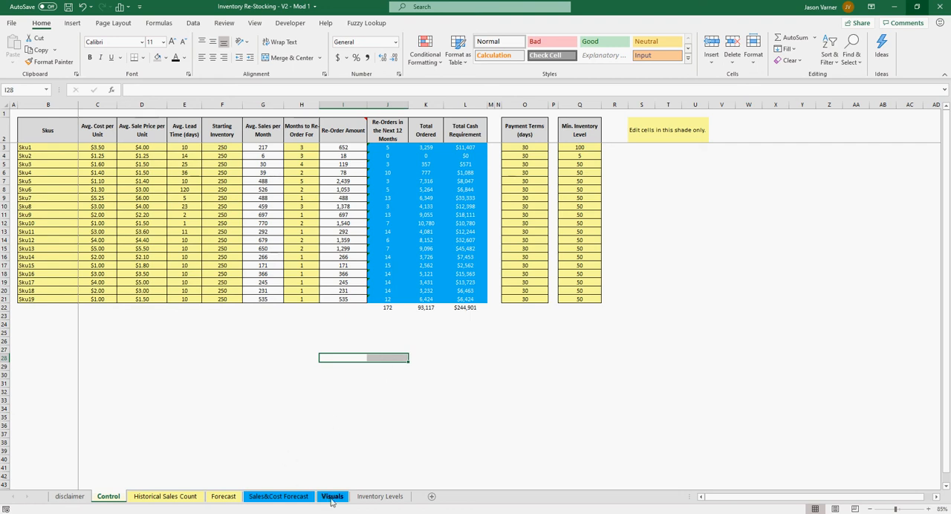
pyautogui.click(285, 496)
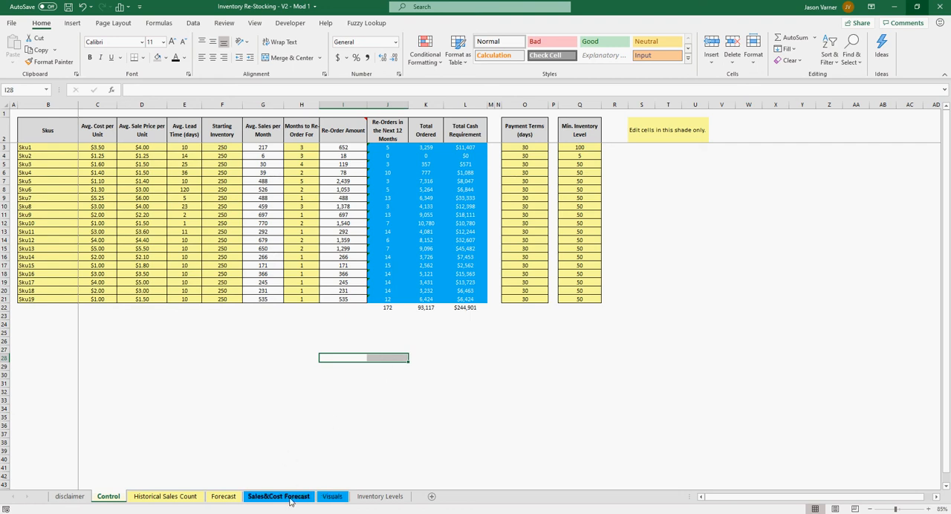
pyautogui.click(278, 496)
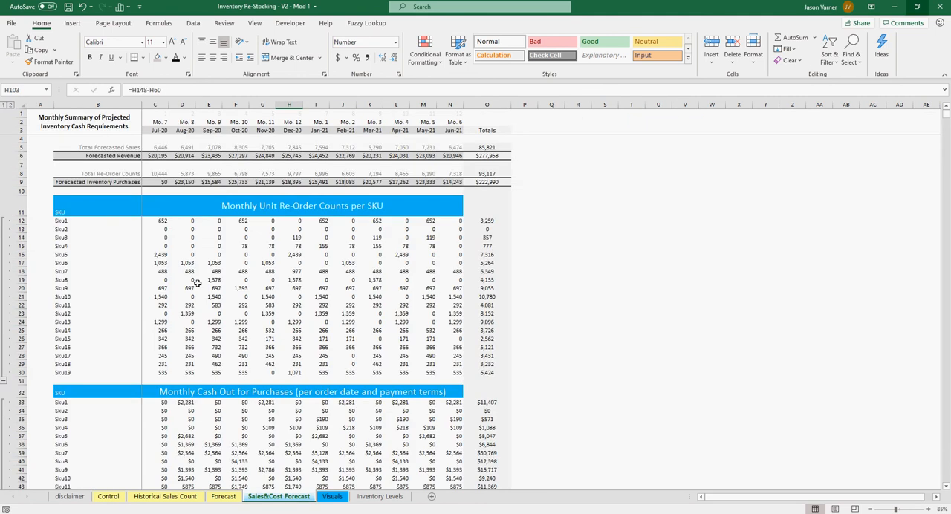
pyautogui.click(223, 496)
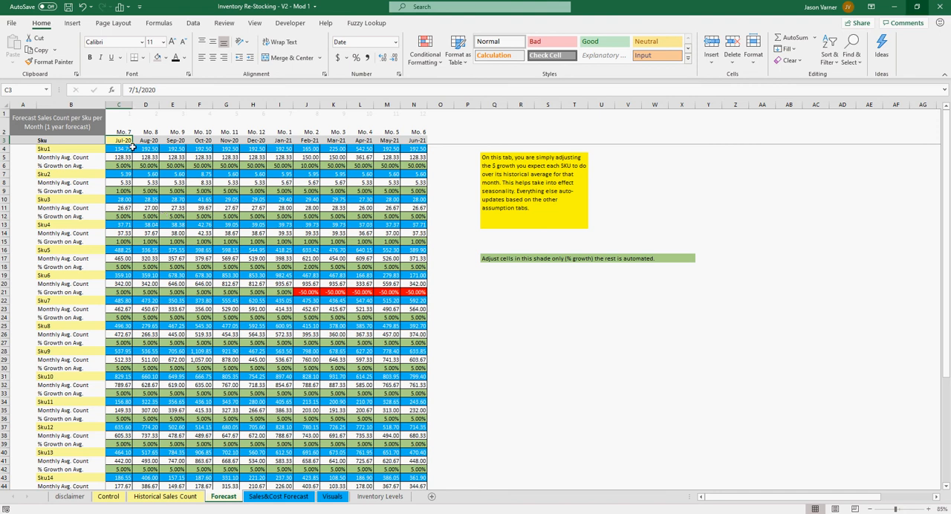
pyautogui.click(126, 126)
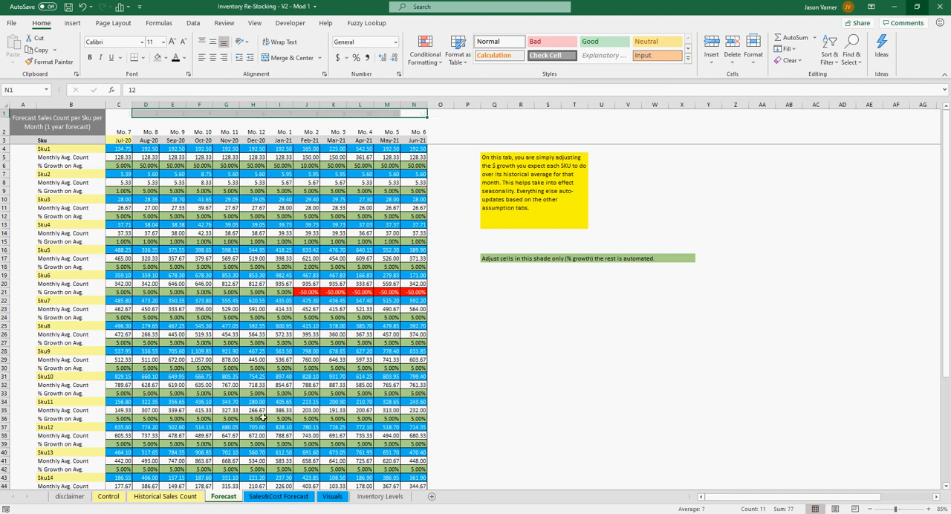
pyautogui.click(104, 500)
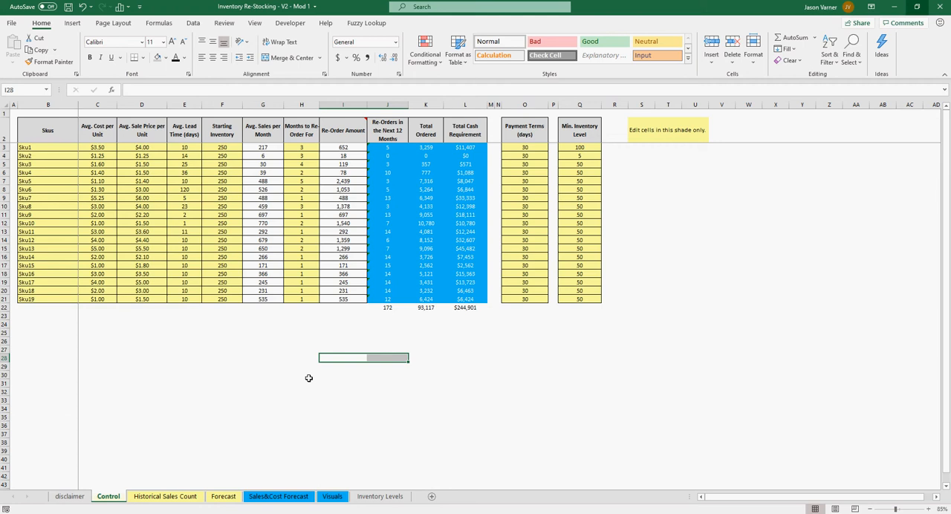
pyautogui.click(303, 375)
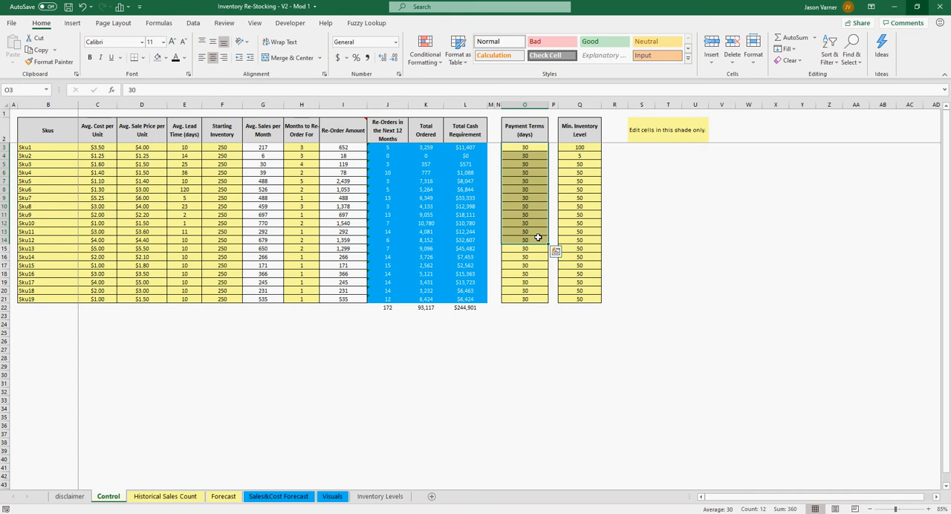
pyautogui.moveTo(505, 193)
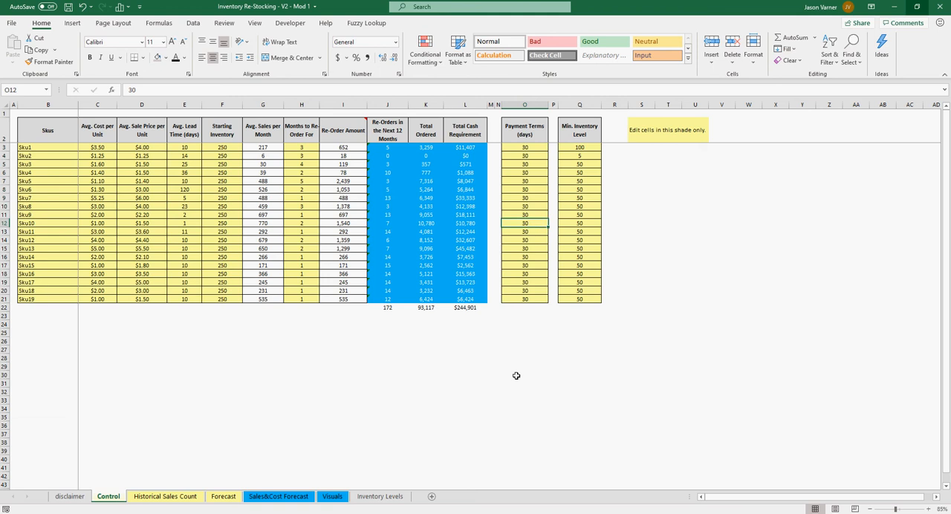
pyautogui.click(526, 388)
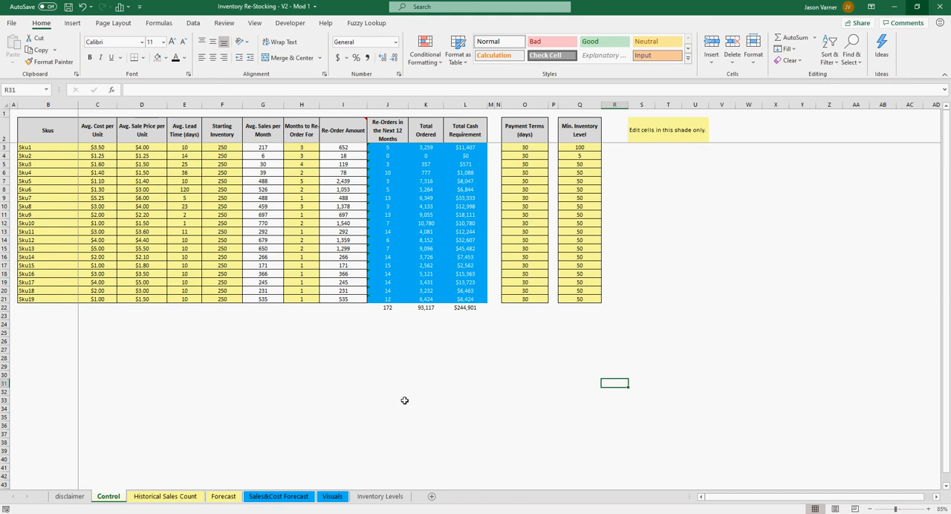
pyautogui.moveTo(401, 319)
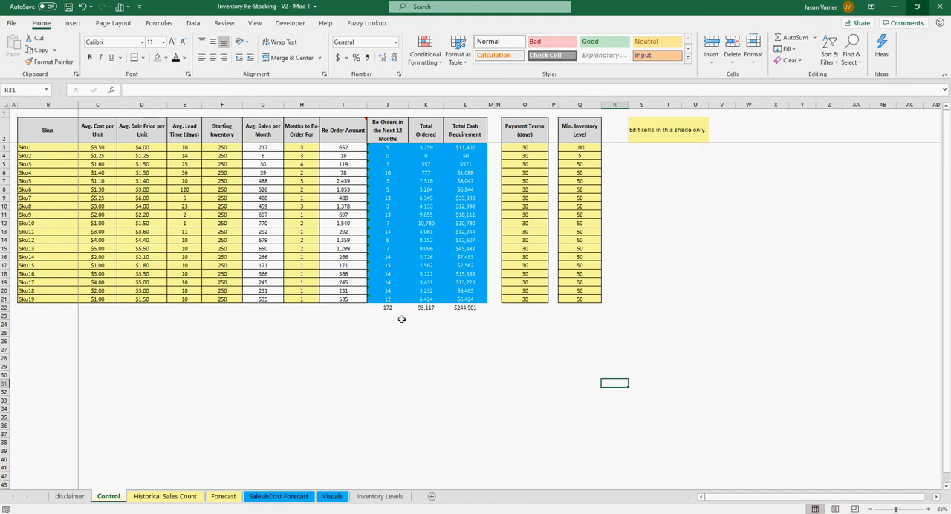
pyautogui.moveTo(609, 175)
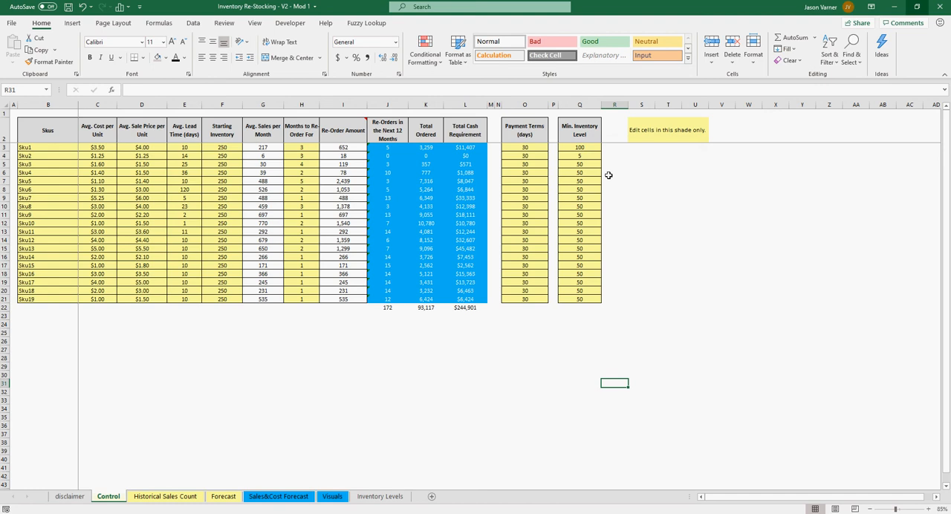
pyautogui.moveTo(389, 239)
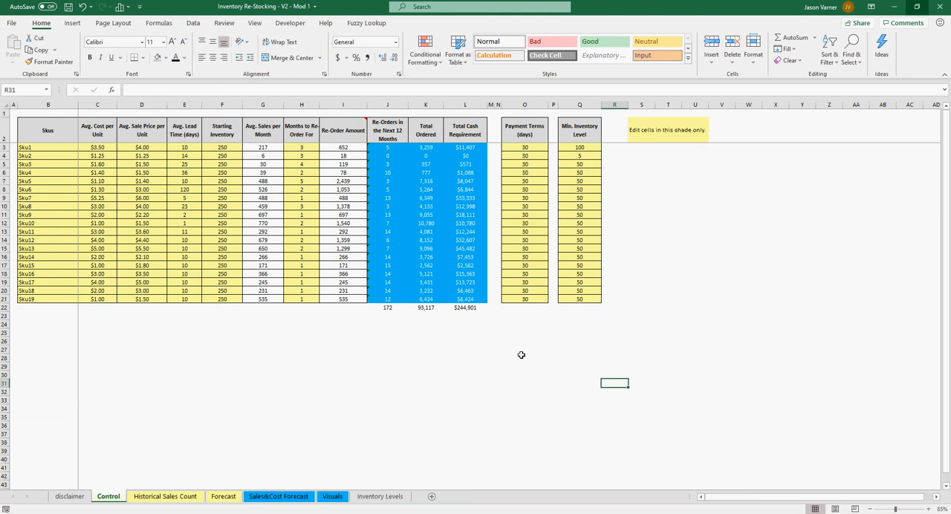
pyautogui.moveTo(523, 245)
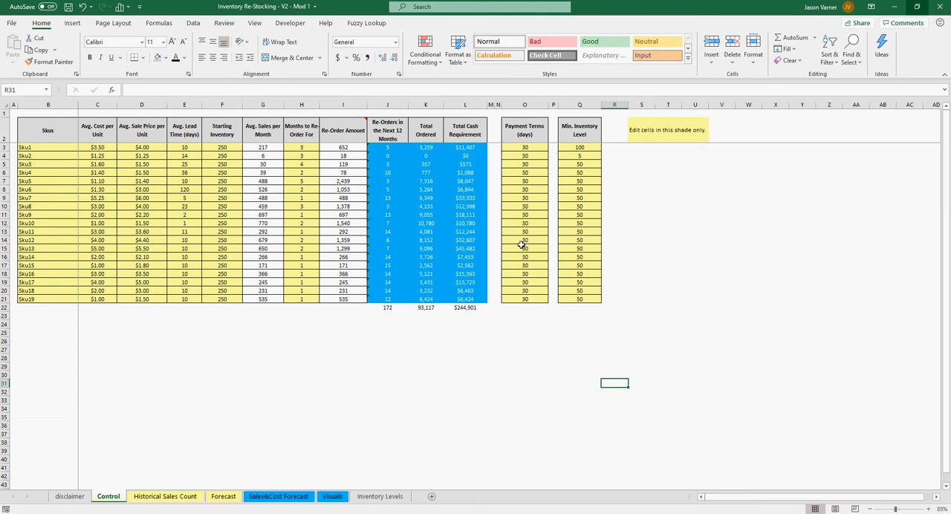
# Step: Review payment terms and every SKU's starting inventory on Control, with a glance at Inventory Levels
pyautogui.click(580, 223)
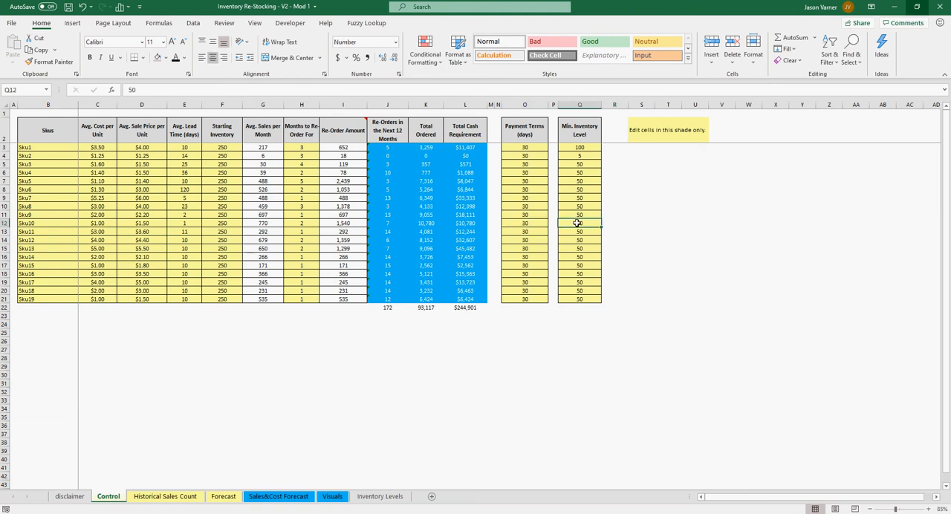
pyautogui.click(222, 147)
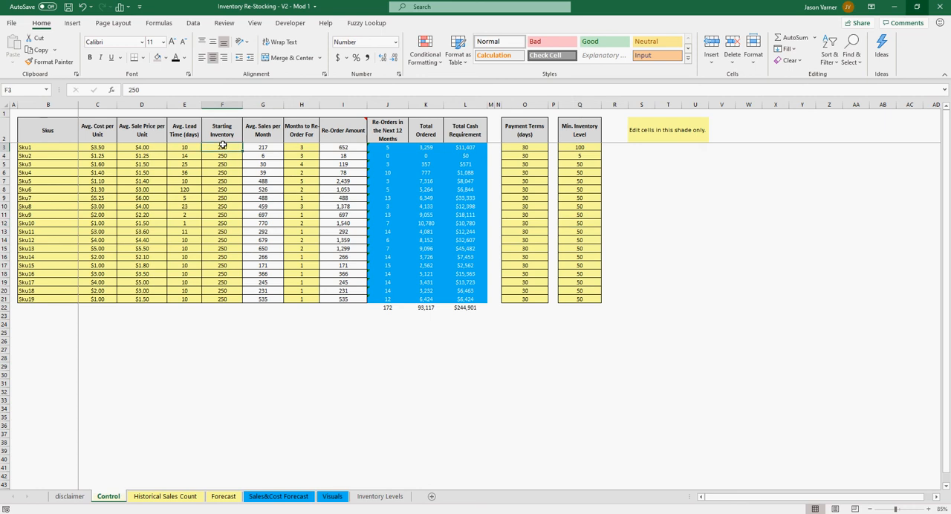
pyautogui.moveTo(222, 147); pyautogui.dragTo(222, 298)
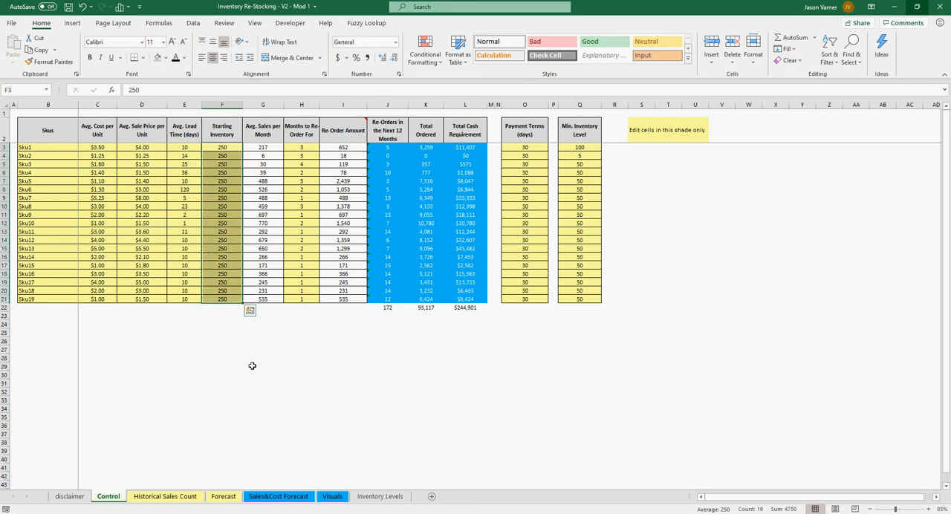
pyautogui.click(184, 383)
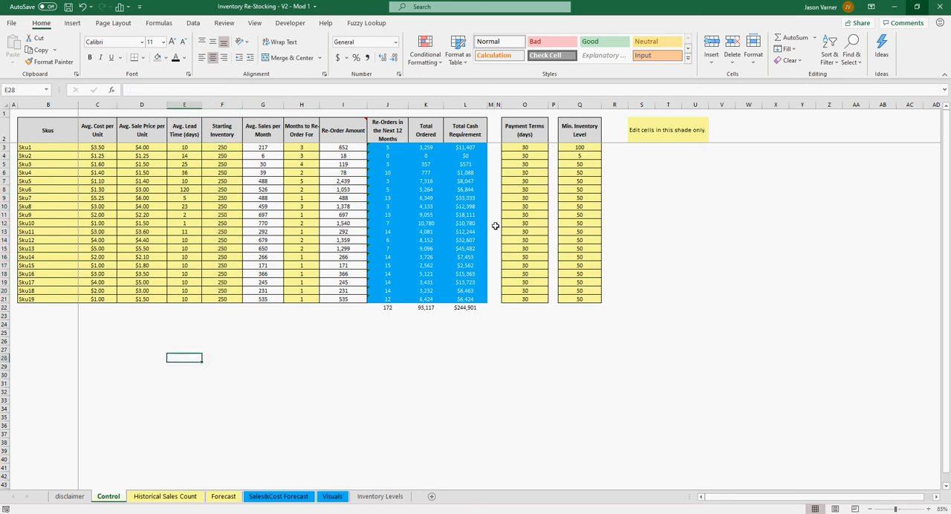
pyautogui.moveTo(566, 370)
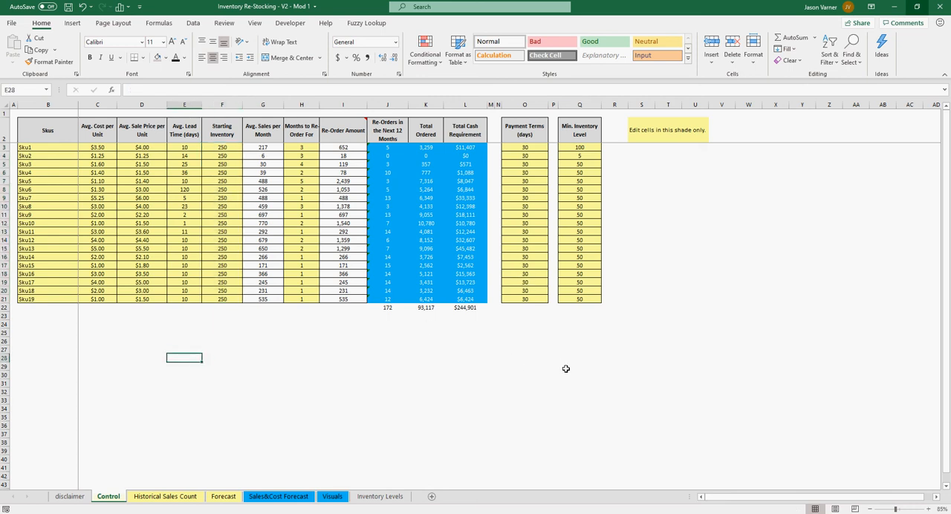
pyautogui.click(381, 496)
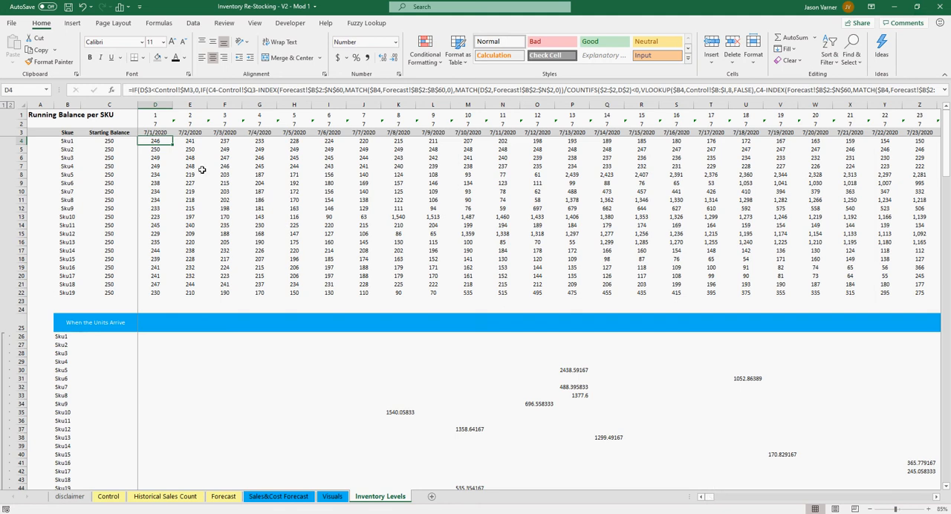
pyautogui.click(155, 132)
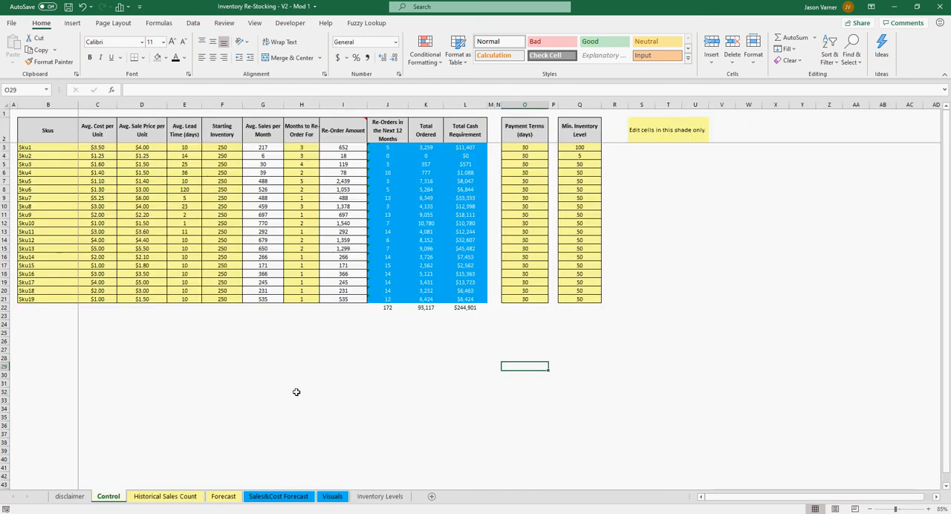
pyautogui.moveTo(294, 392)
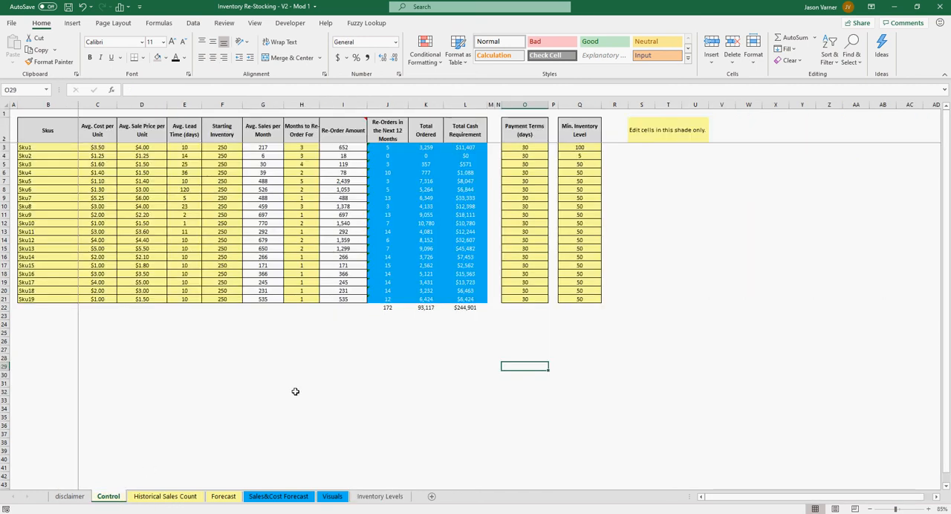
# Step: Re-check the first SKUs' starting inventory and payment terms, then move to Inventory Levels
pyautogui.click(261, 385)
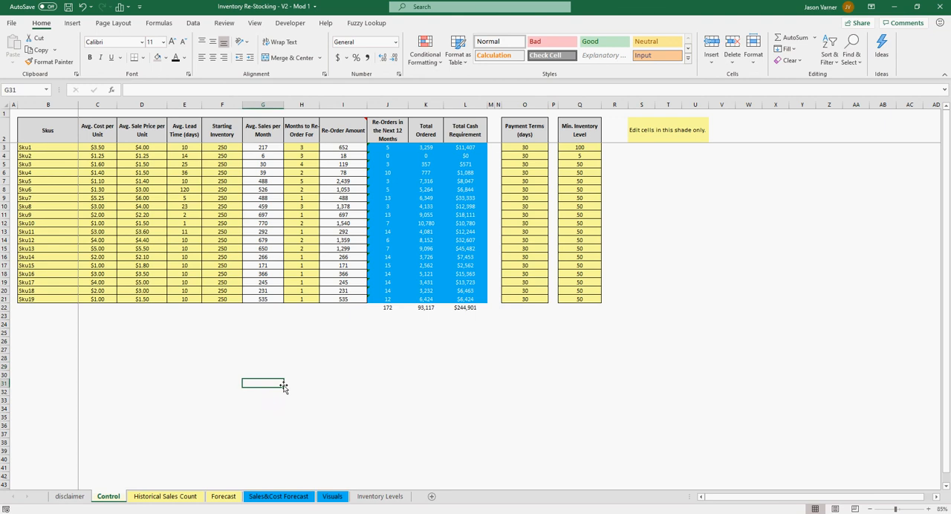
pyautogui.click(221, 147)
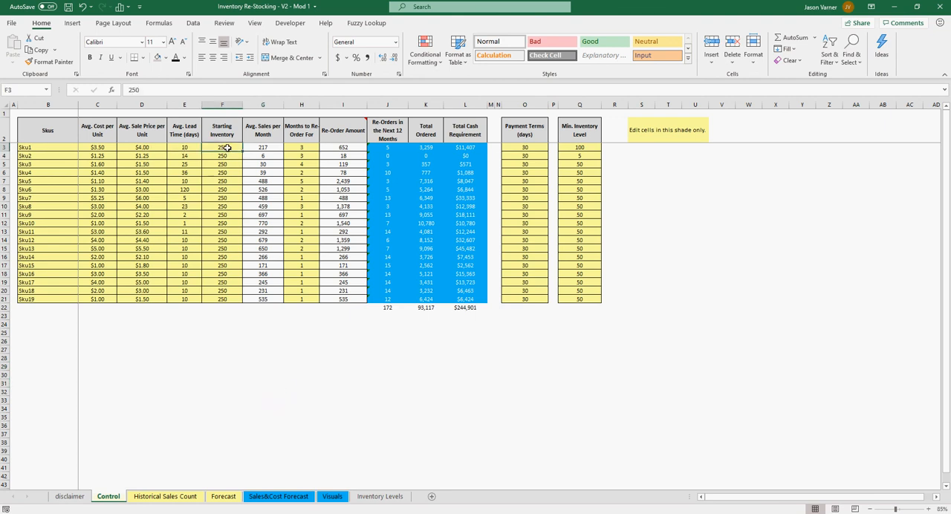
pyautogui.moveTo(221, 148); pyautogui.dragTo(222, 240)
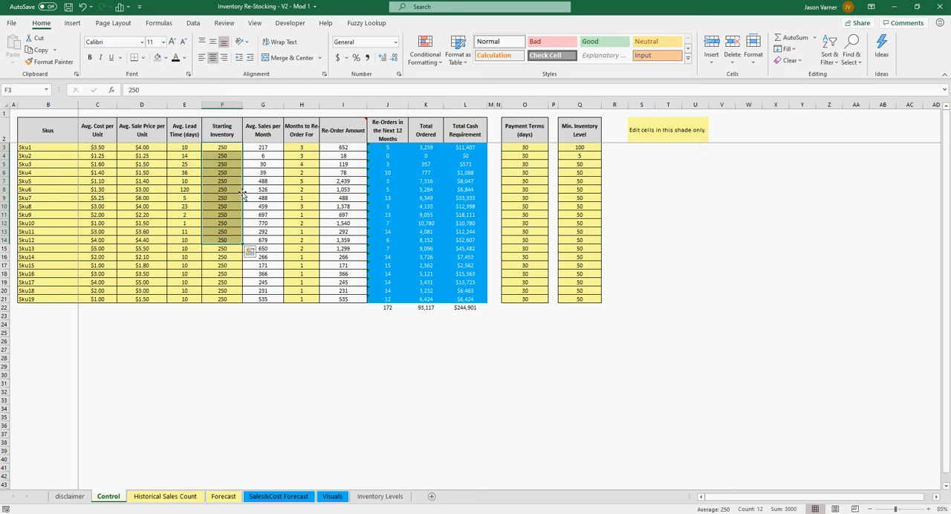
pyautogui.click(525, 179)
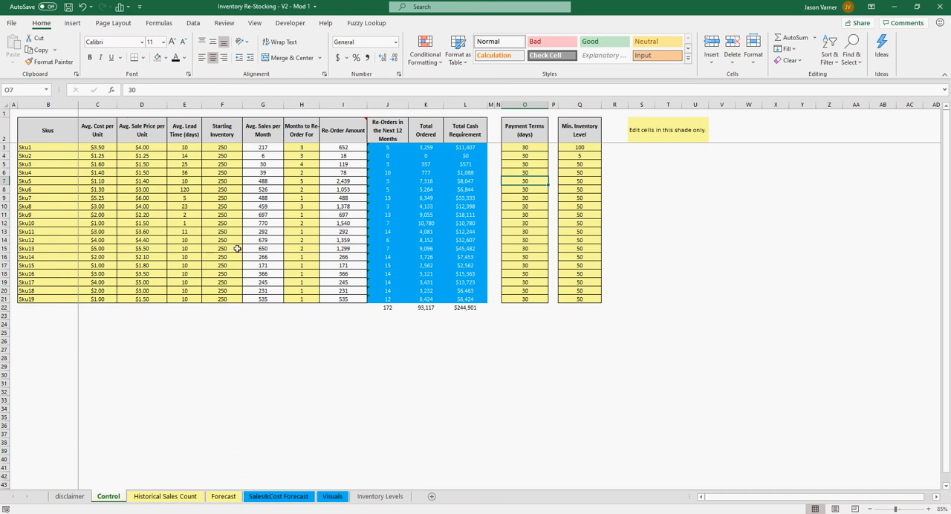
pyautogui.click(379, 497)
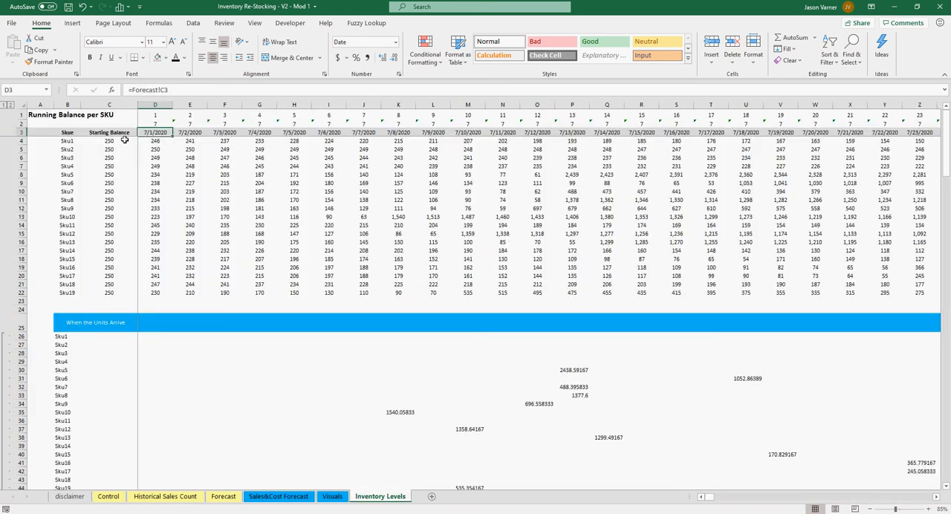
# Step: Inspect Sku1 and Sku2 running-balance formulas, briefly comparing against the Forecast sheet
pyautogui.click(154, 141)
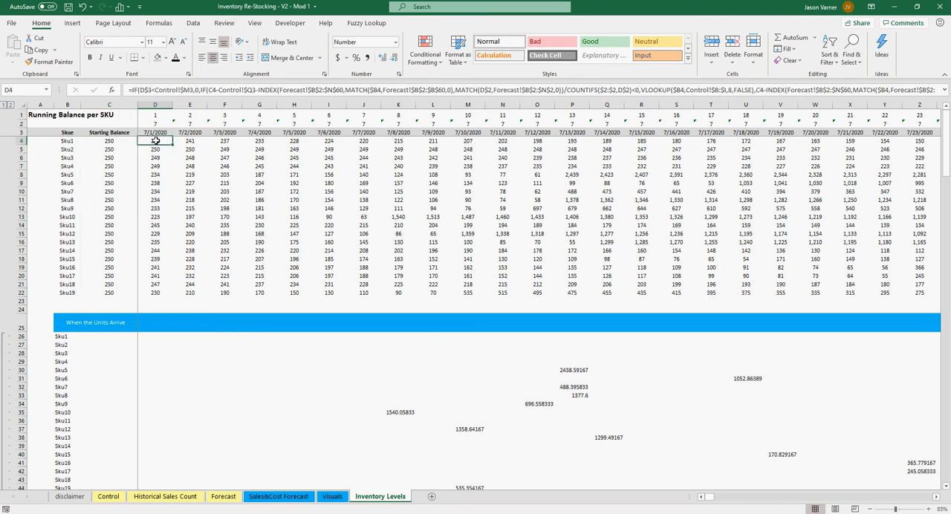
pyautogui.click(223, 139)
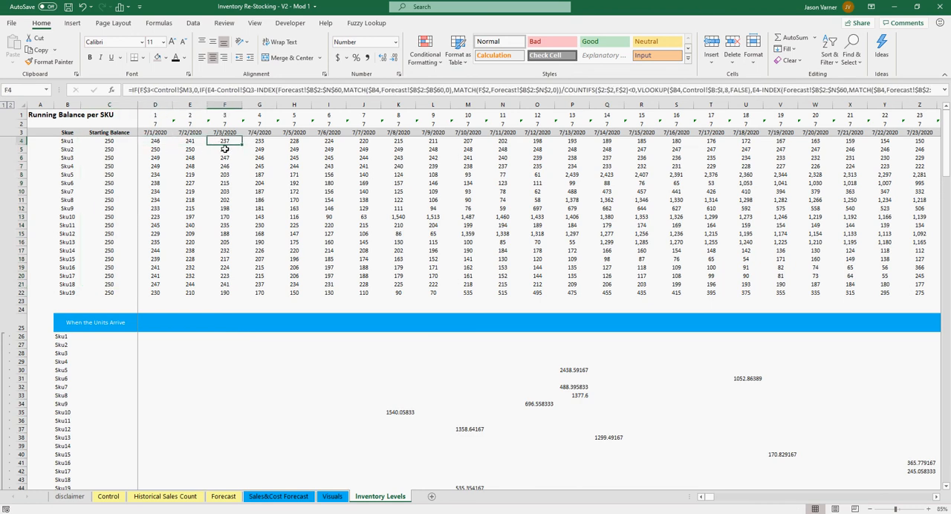
pyautogui.click(225, 149)
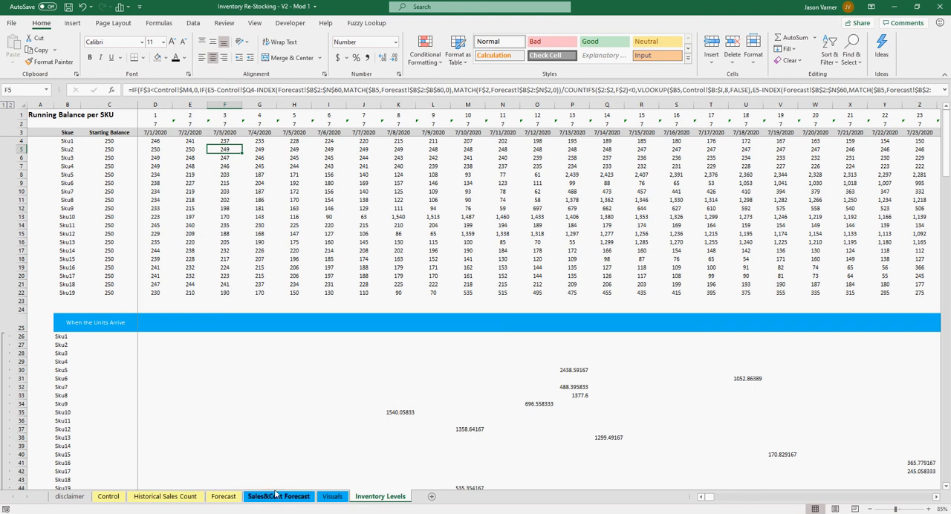
pyautogui.click(223, 496)
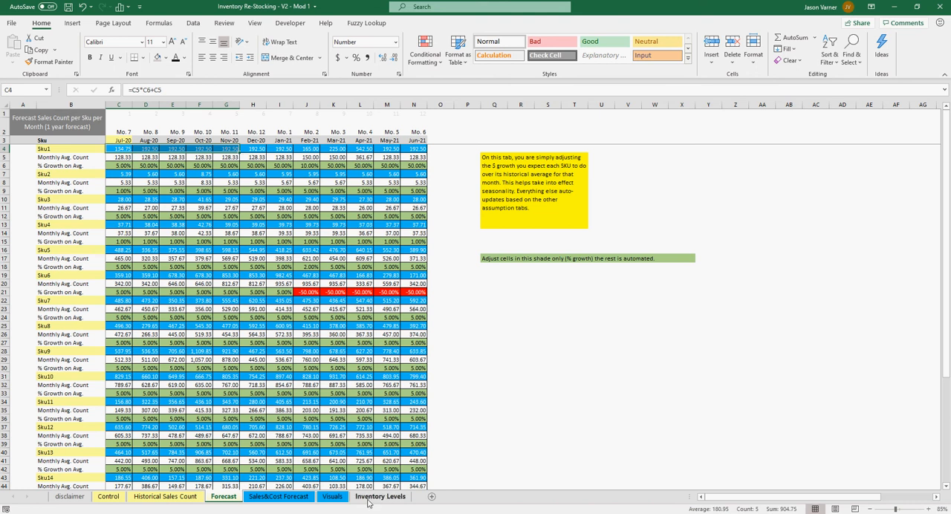
pyautogui.click(377, 496)
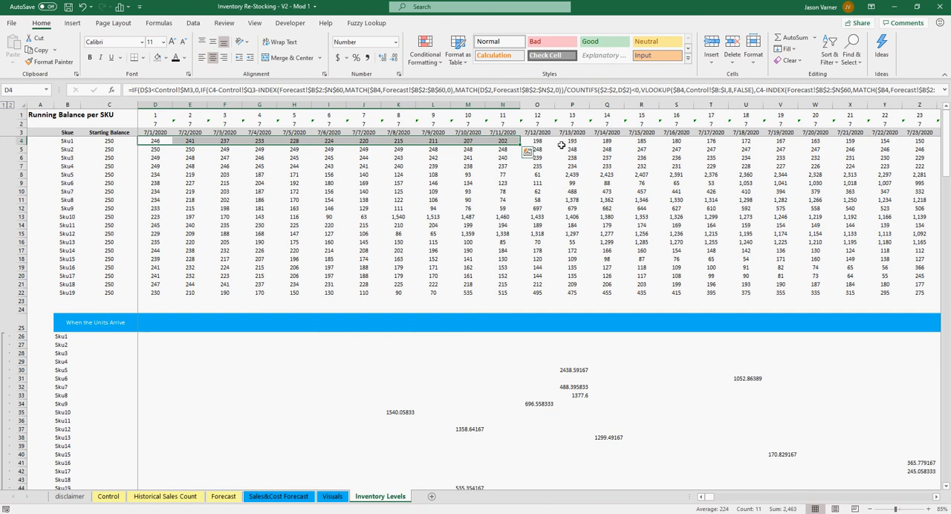
pyautogui.moveTo(574, 147)
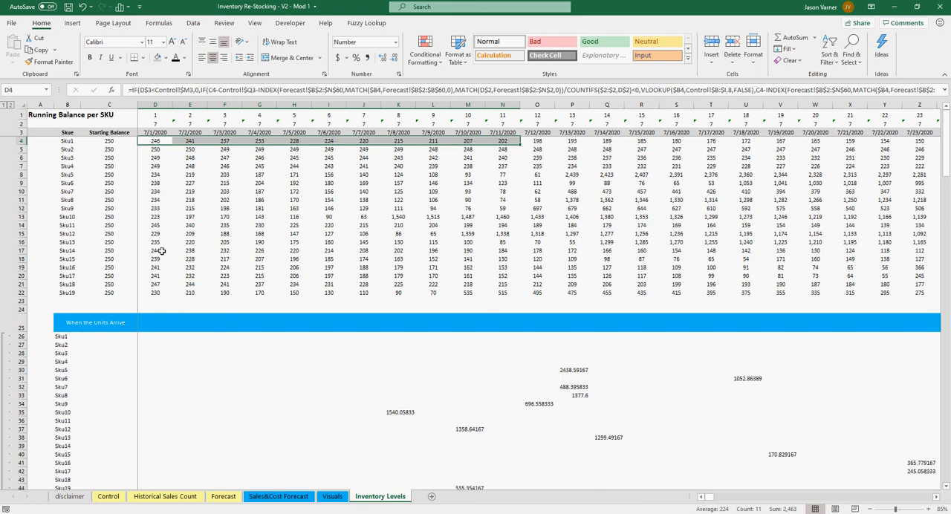
pyautogui.moveTo(196, 321)
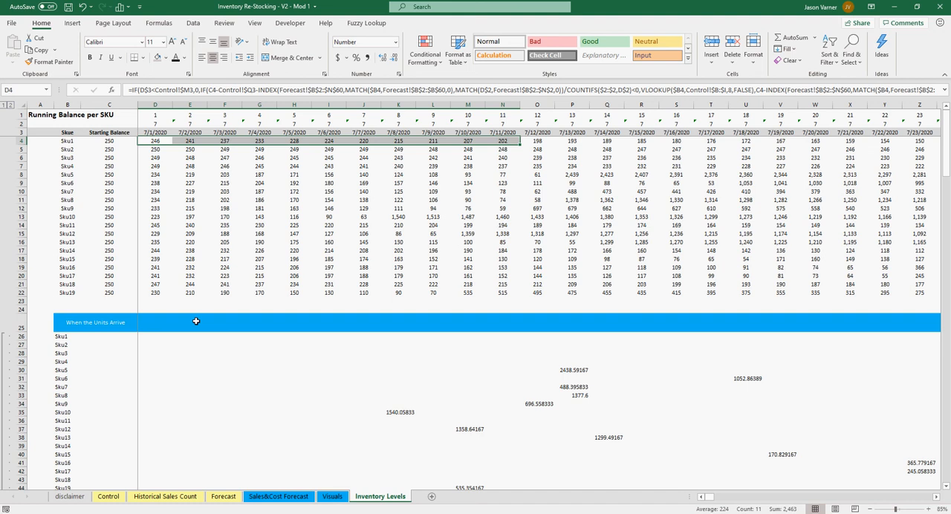
pyautogui.moveTo(487, 342)
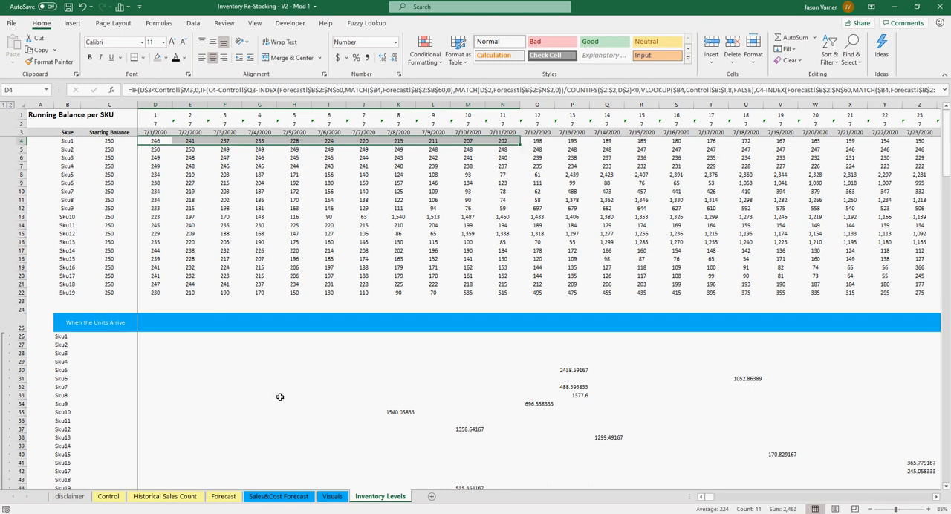
pyautogui.moveTo(541, 404)
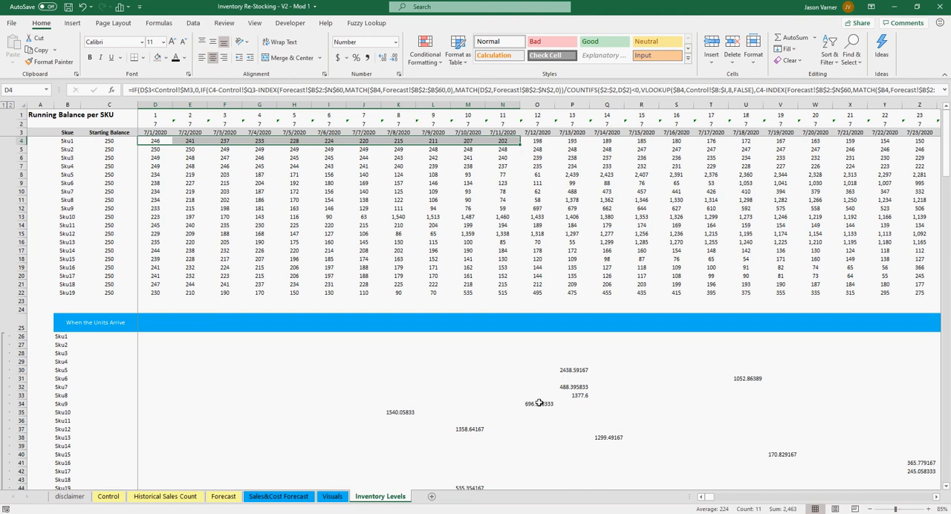
pyautogui.hscroll(3)
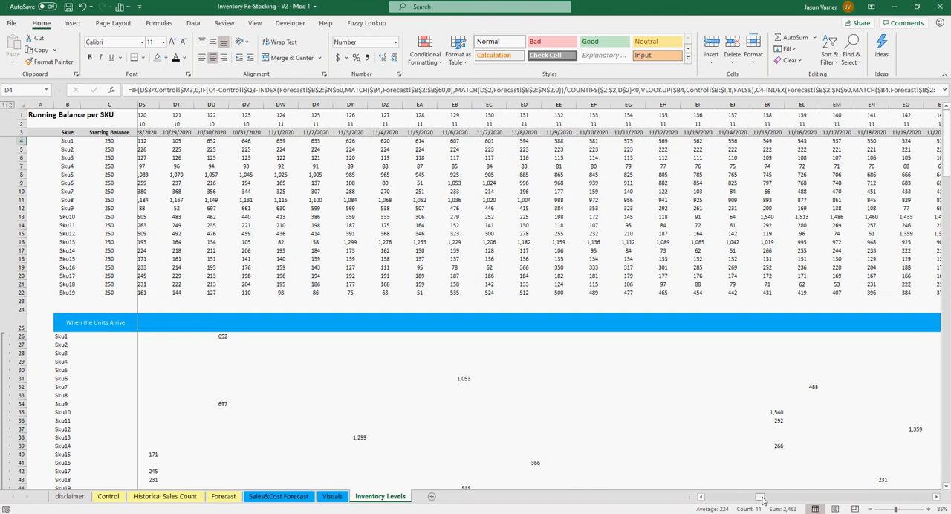
pyautogui.hscroll(3)
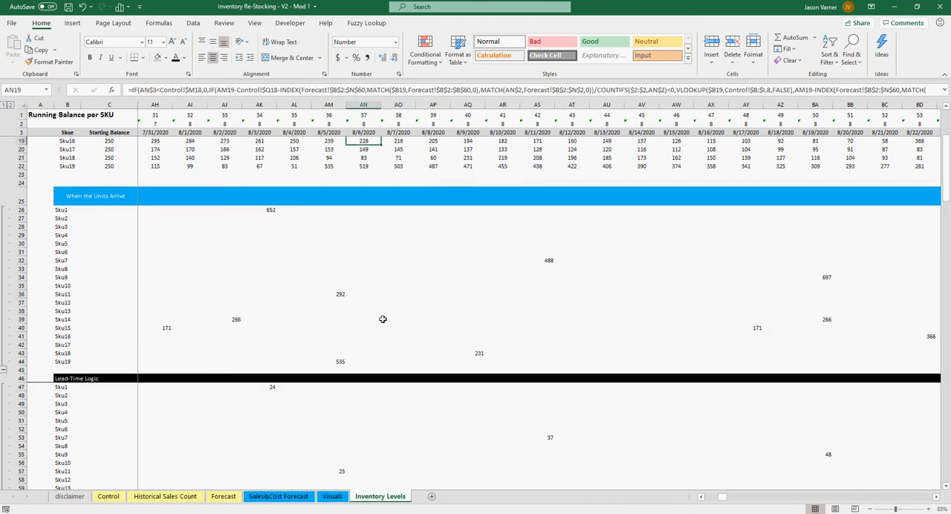
pyautogui.scroll(-3)
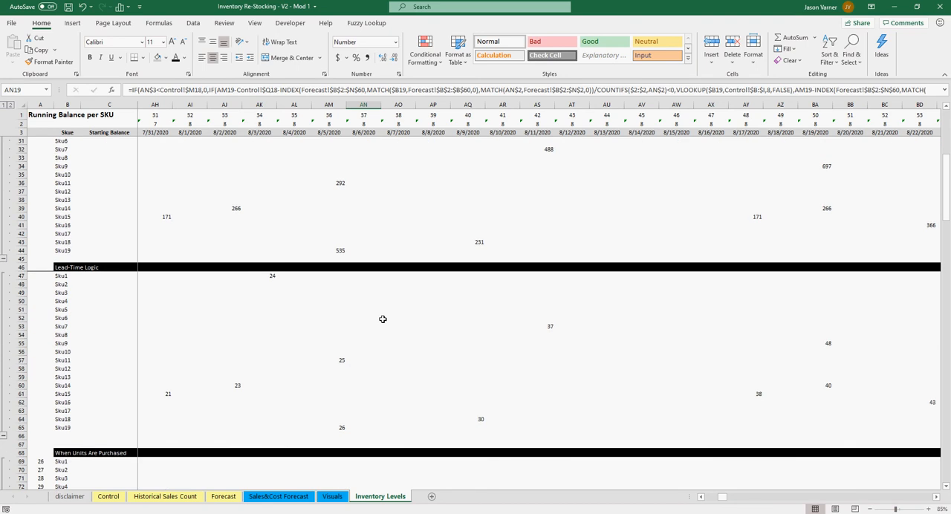
pyautogui.moveTo(384, 318)
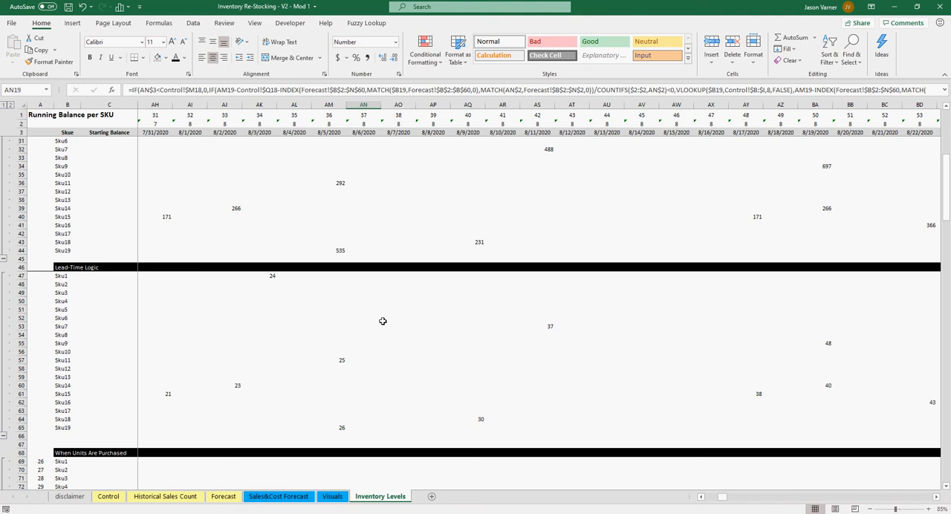
pyautogui.moveTo(407, 323)
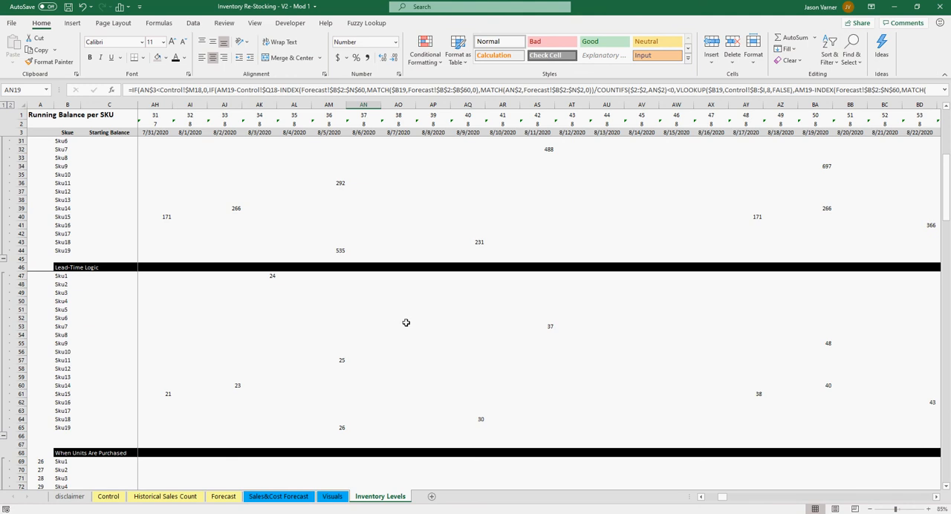
pyautogui.scroll(-3)
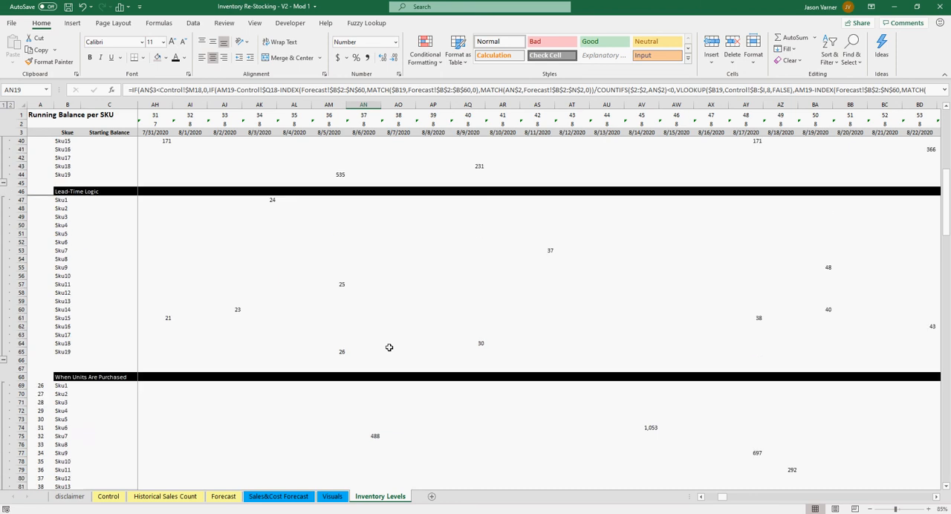
pyautogui.scroll(-3)
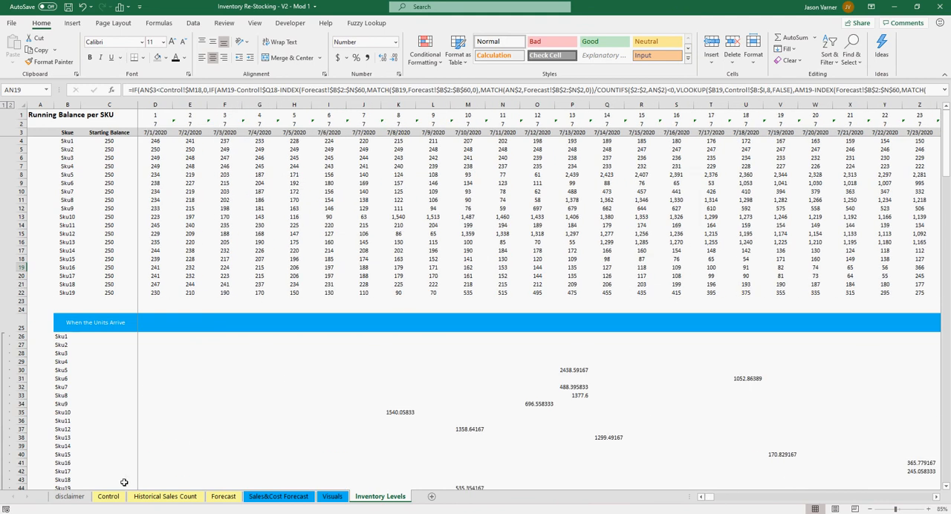
# Step: Return to the Control sheet and rest on an empty cell below the inputs table
pyautogui.click(98, 496)
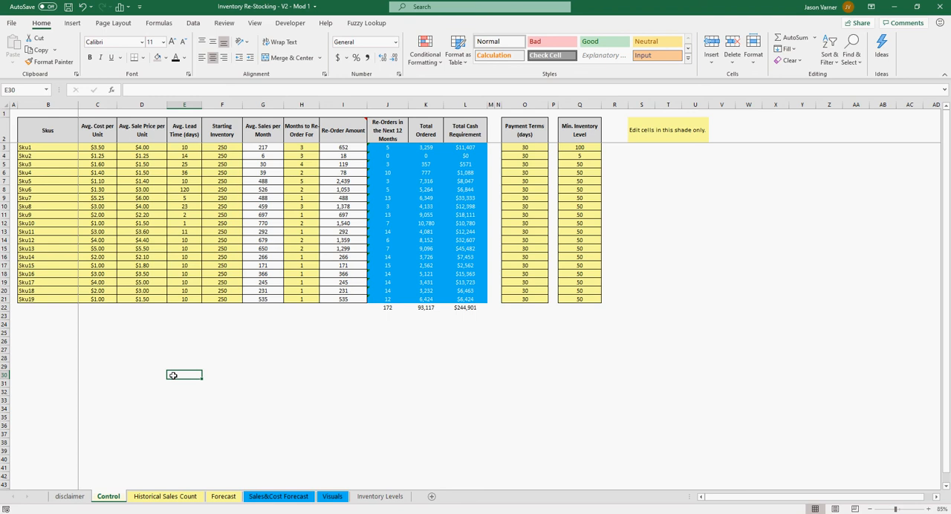
pyautogui.click(463, 392)
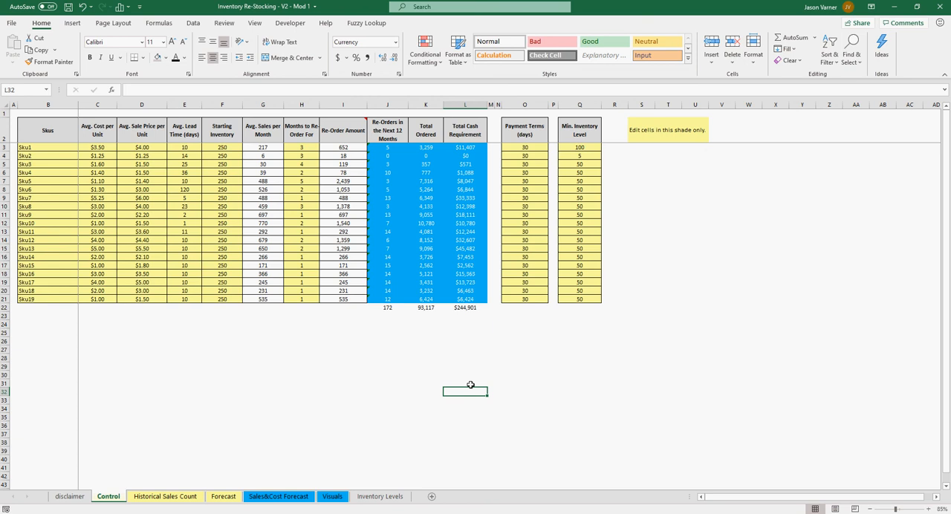
pyautogui.moveTo(332, 505)
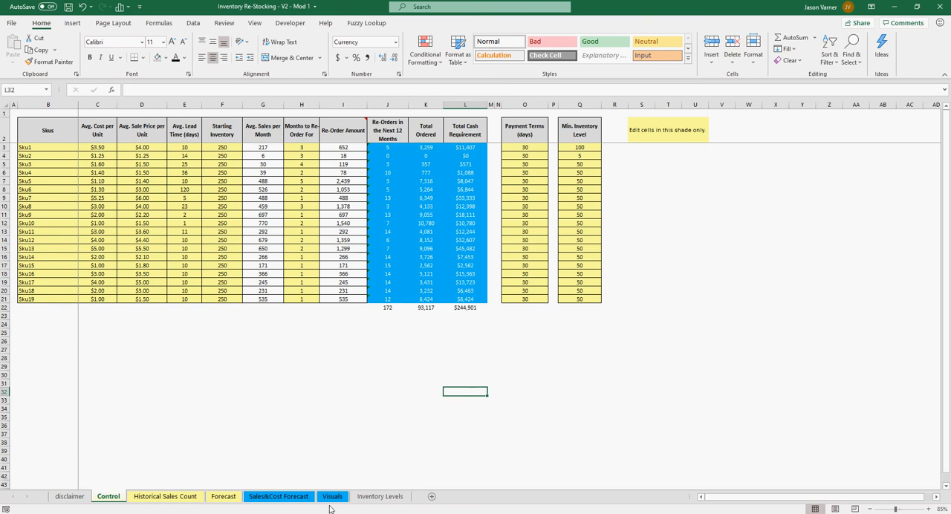
pyautogui.moveTo(329, 511)
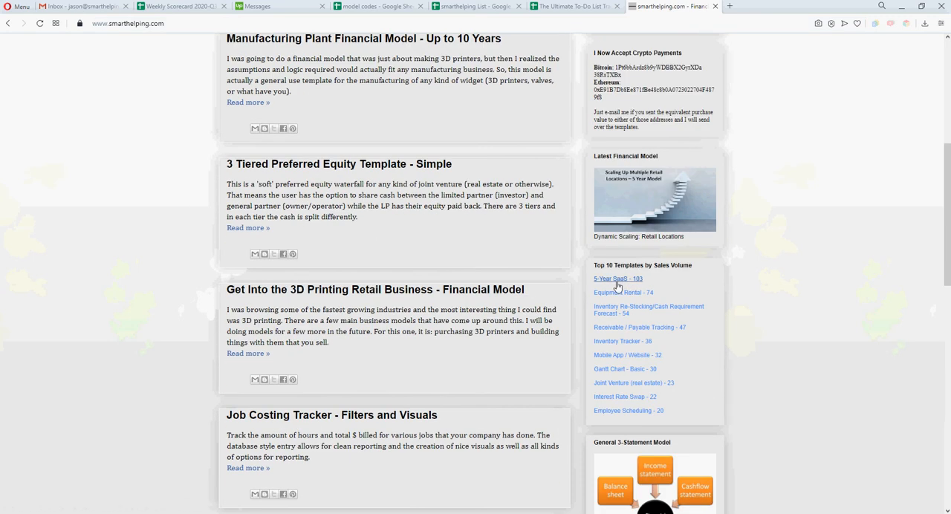
pyautogui.moveTo(624, 315)
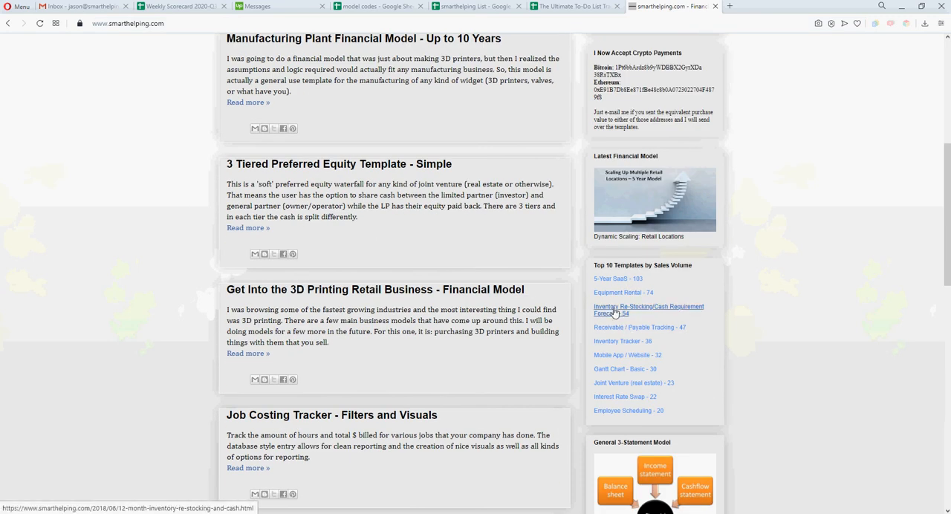
# Step: Open the Inventory Re-Stocking/Cash Requirement Forecast product page and scroll through it
pyautogui.click(618, 309)
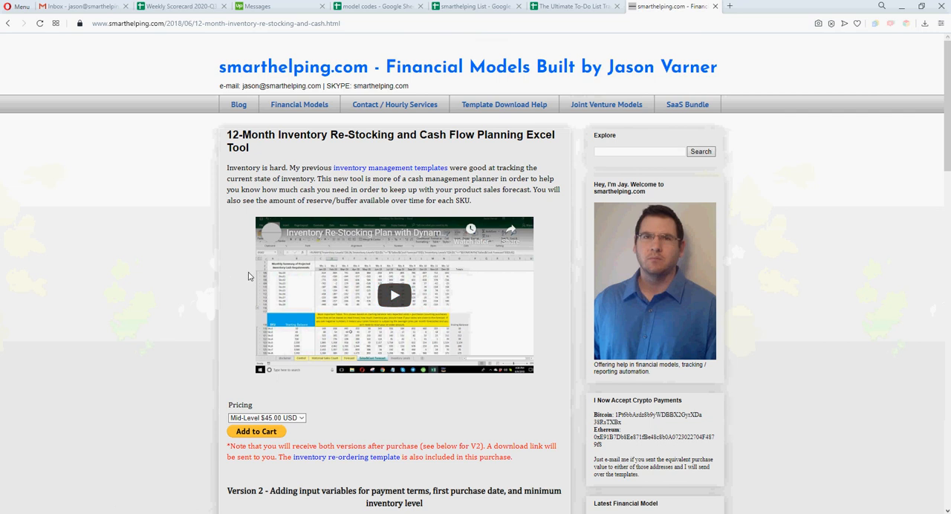
pyautogui.scroll(-3)
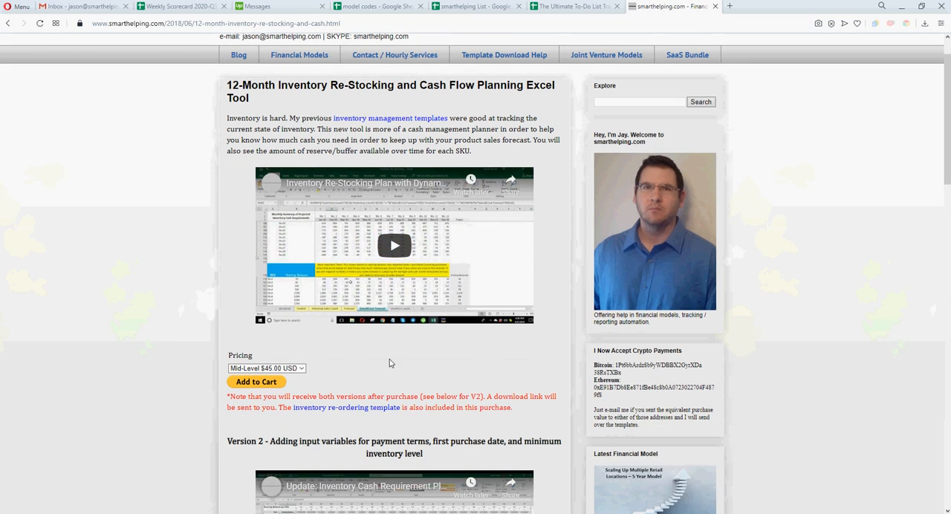
pyautogui.scroll(-3)
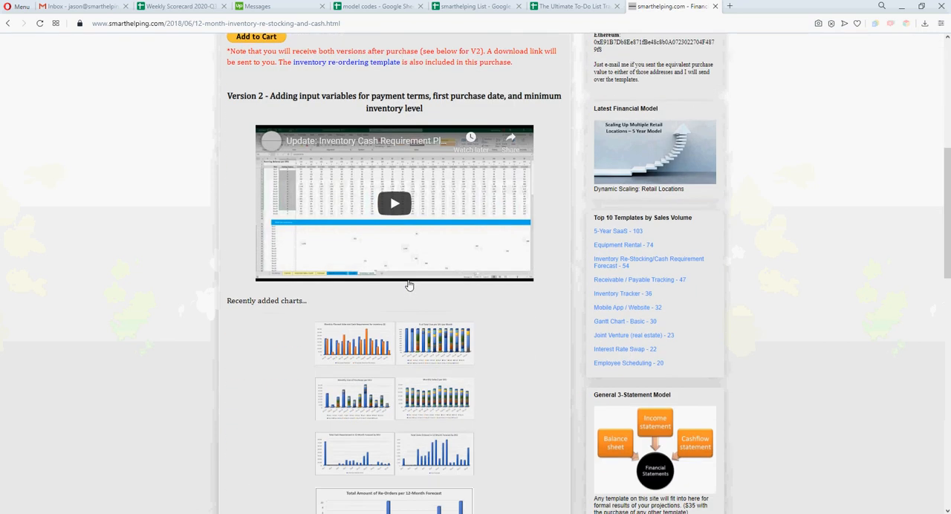
pyautogui.scroll(-3)
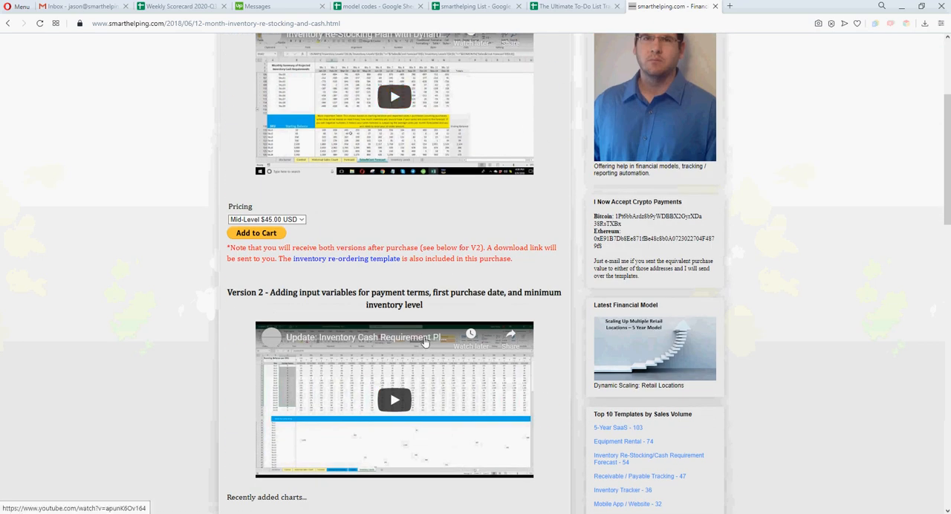
pyautogui.scroll(3)
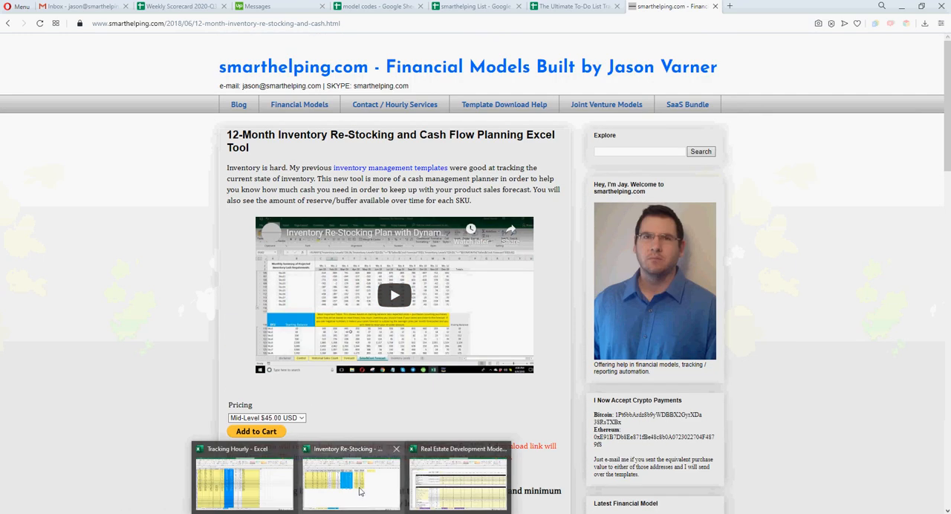
# Step: Bring the Inventory Re-Stocking workbook back in front on its Control sheet
pyautogui.click(359, 490)
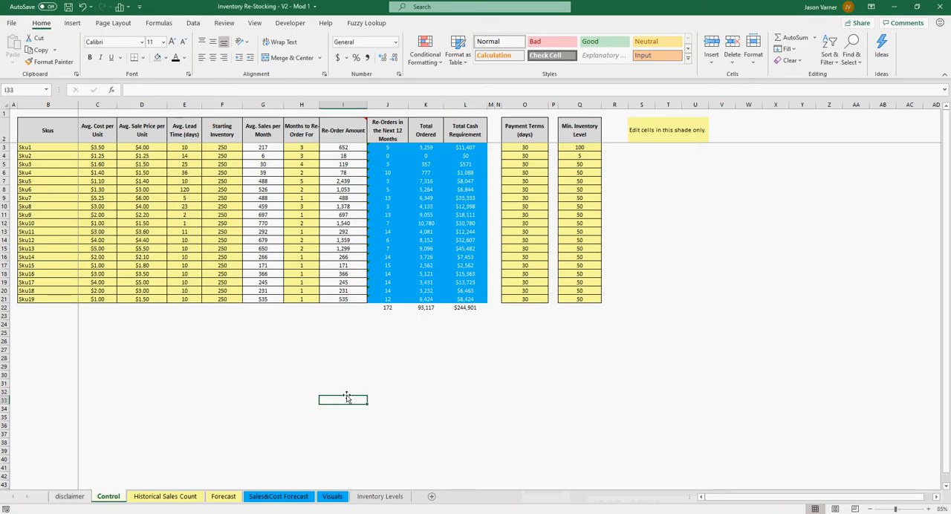
pyautogui.moveTo(285, 358)
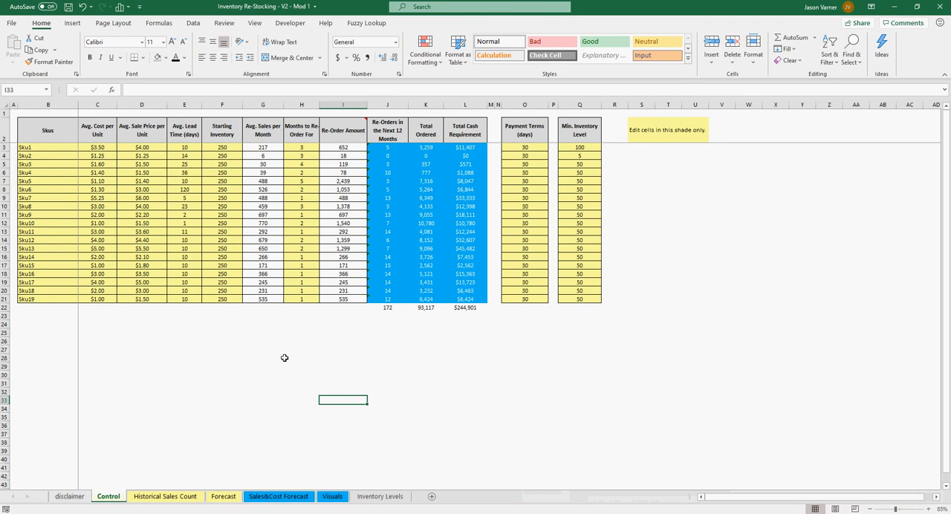
pyautogui.moveTo(303, 353)
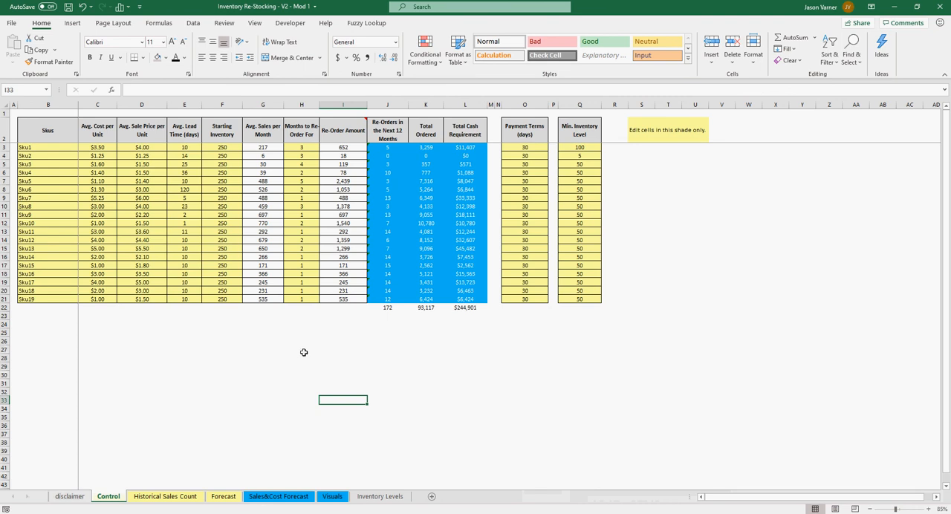
pyautogui.click(384, 349)
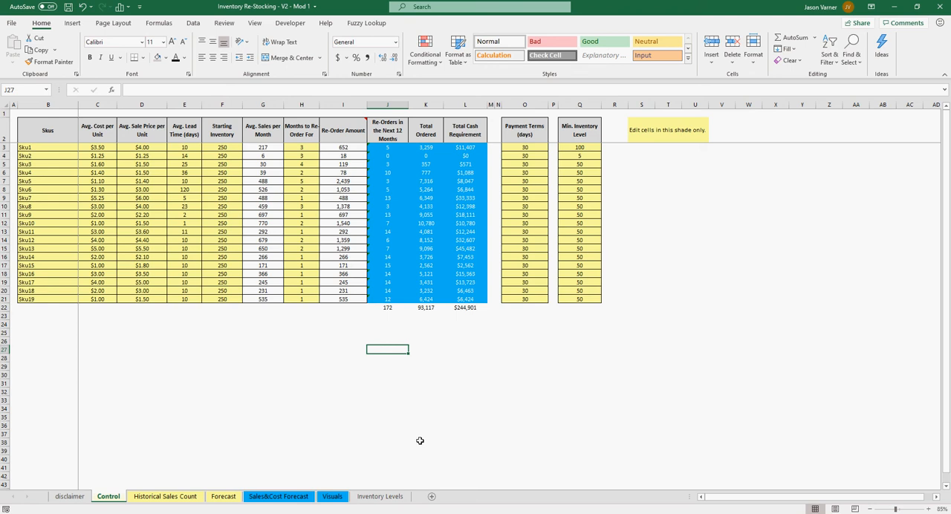
pyautogui.moveTo(416, 437)
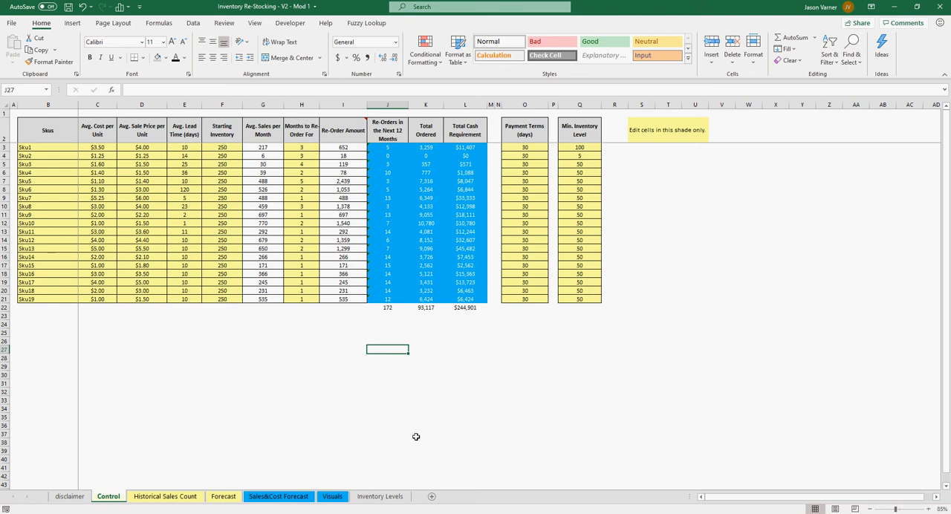
pyautogui.moveTo(445, 428)
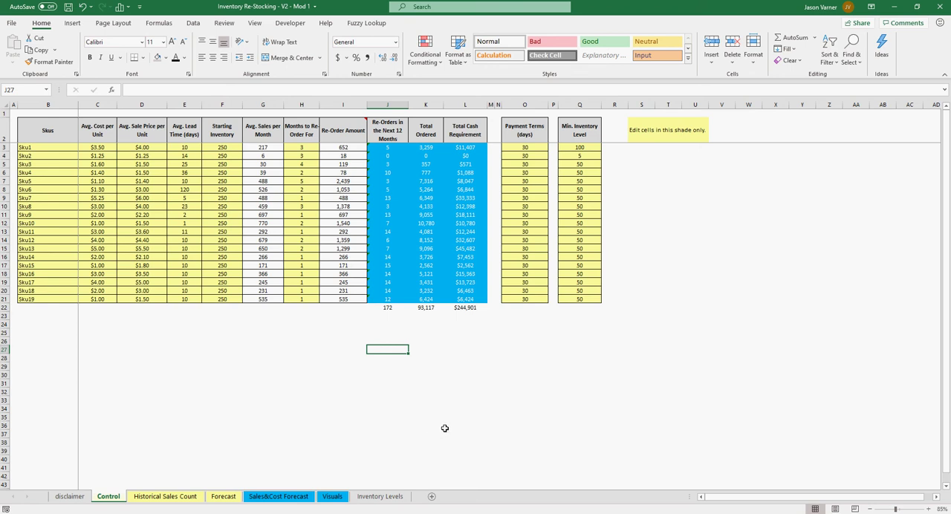
pyautogui.moveTo(422, 360)
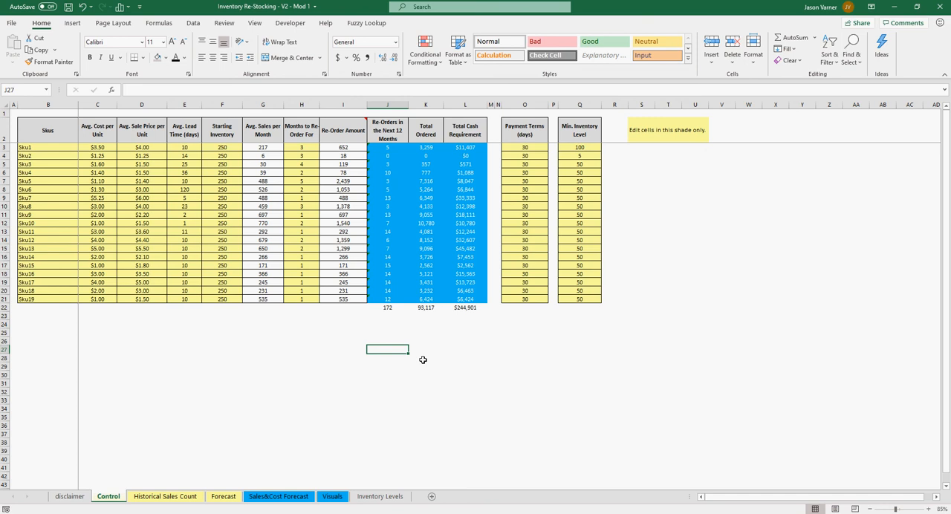